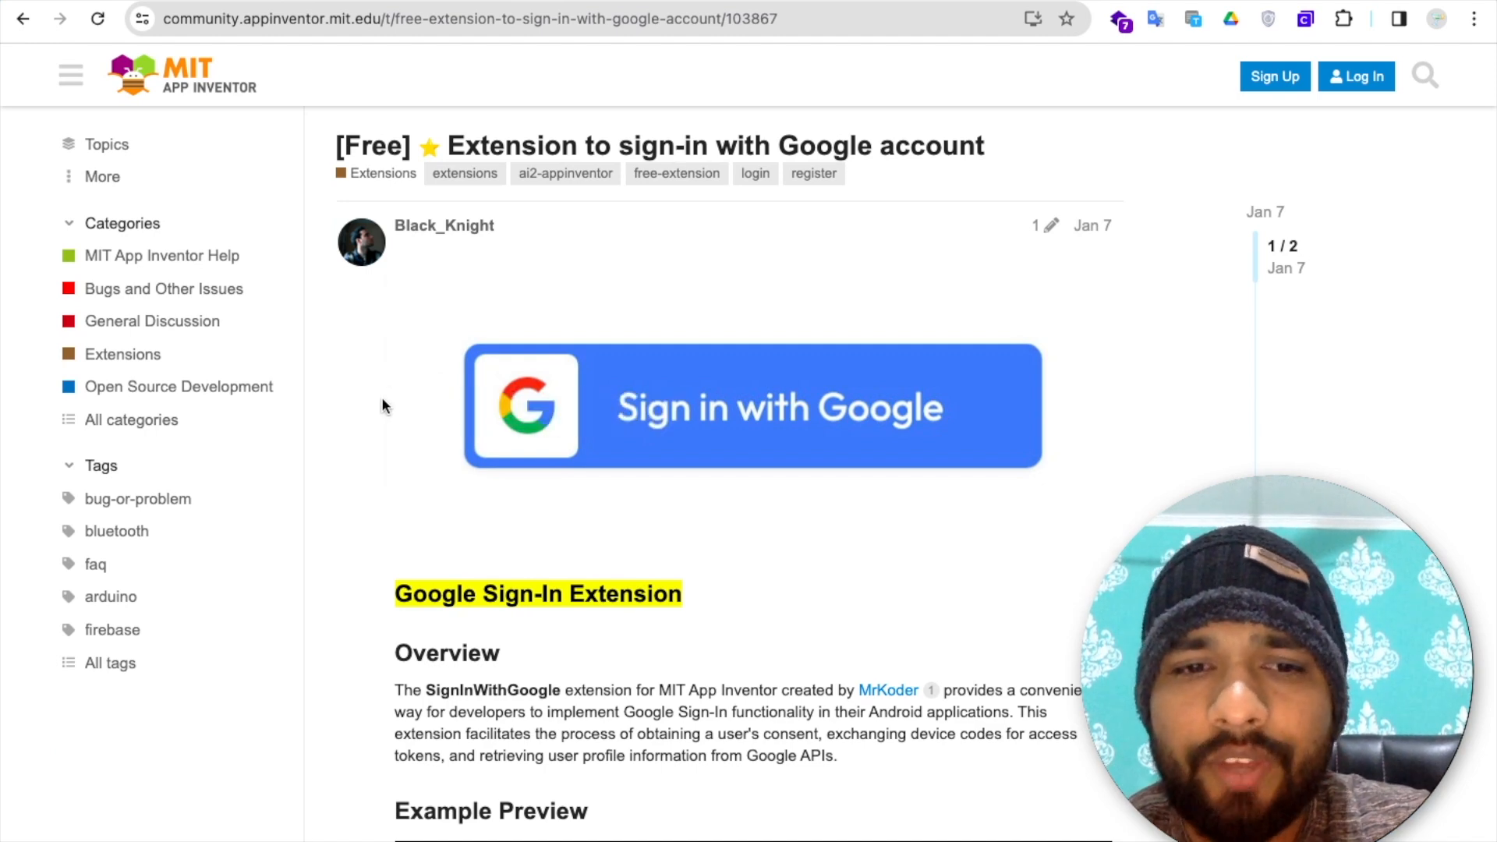
- Scroll the Google Sign-In extension post to Installation and download the SignInWithGoogle AIA file
{"action": "scroll", "scroll_direction": "down", "scroll_amount": 3}
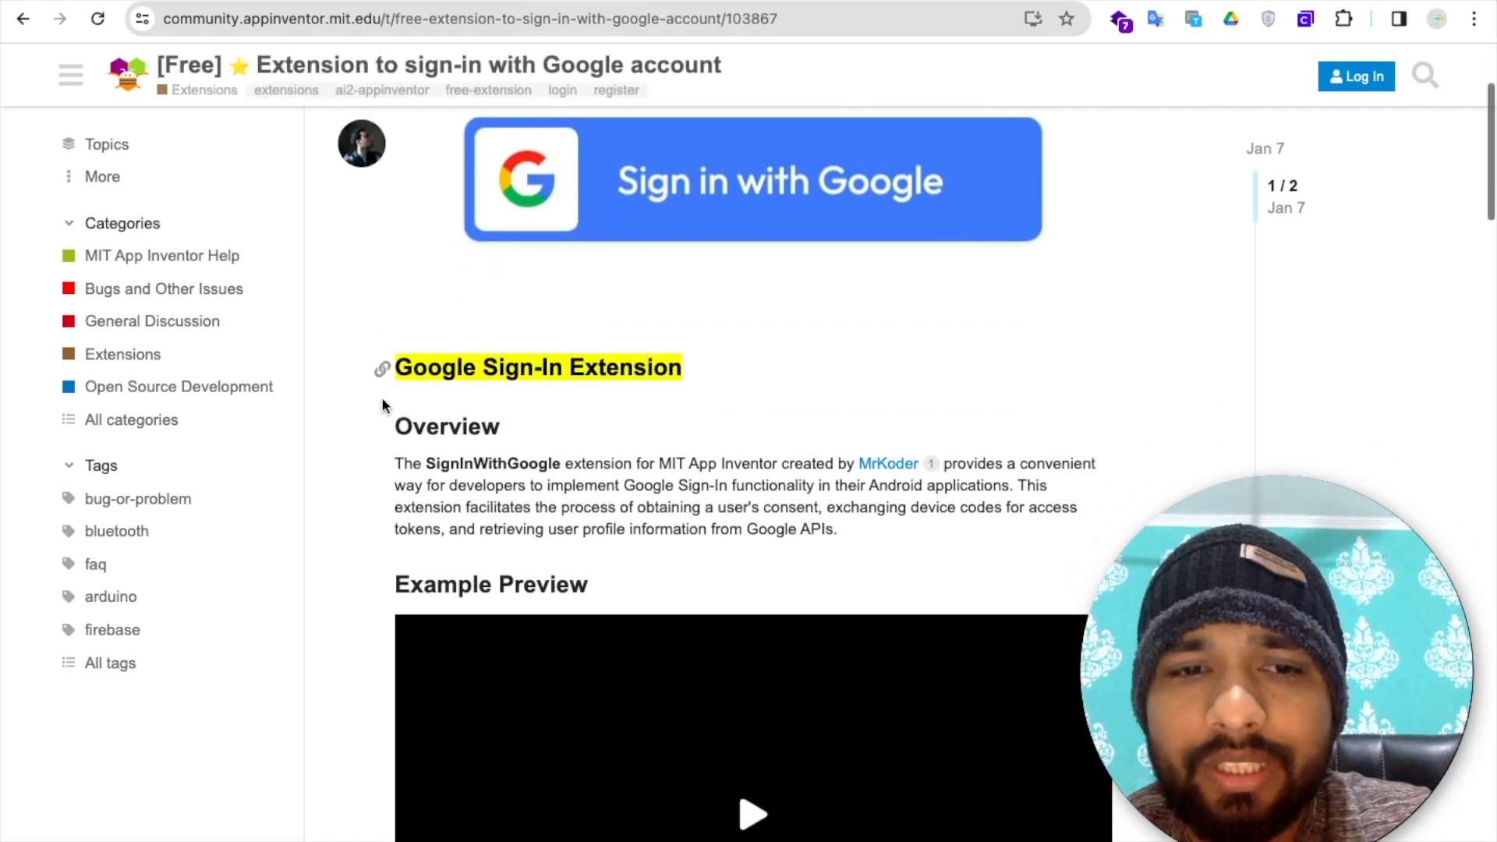
{"action": "scroll", "scroll_direction": "down", "scroll_amount": 3}
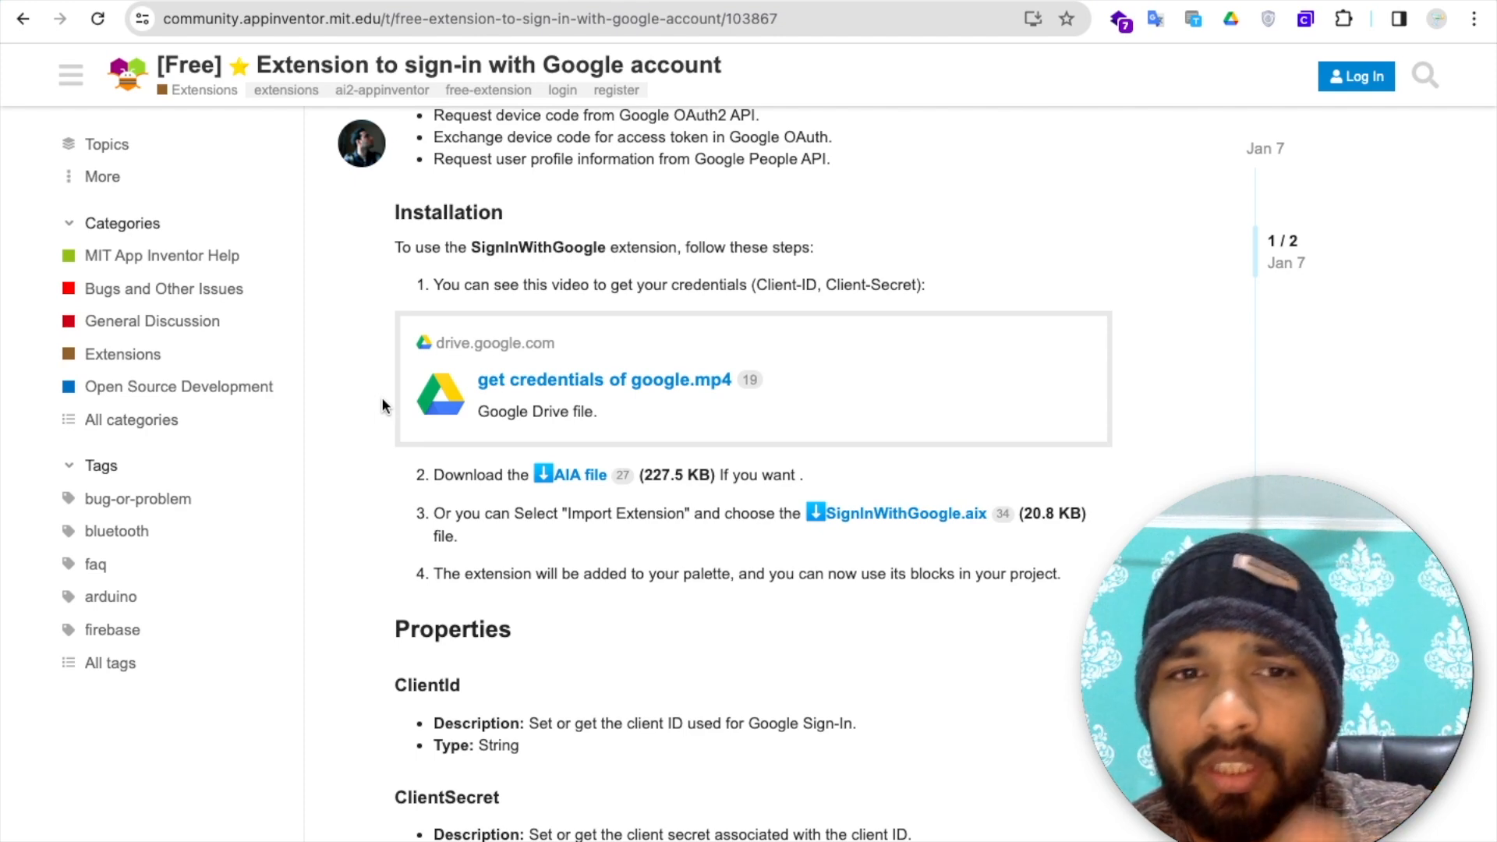
{"action": "mouse_move", "coordinate": [254, 194]}
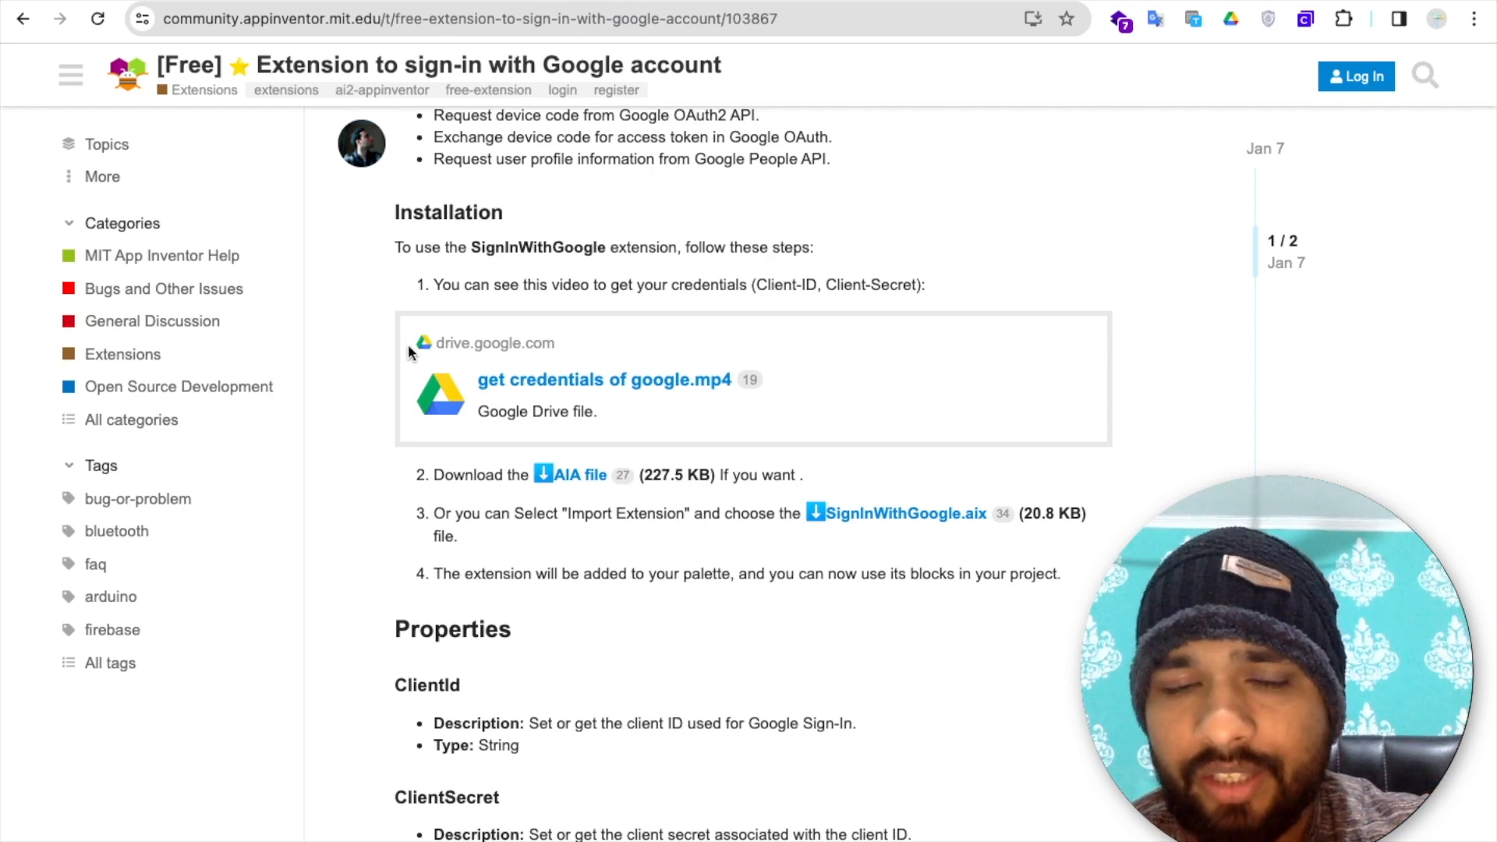
{"action": "scroll", "scroll_direction": "down", "scroll_amount": 3}
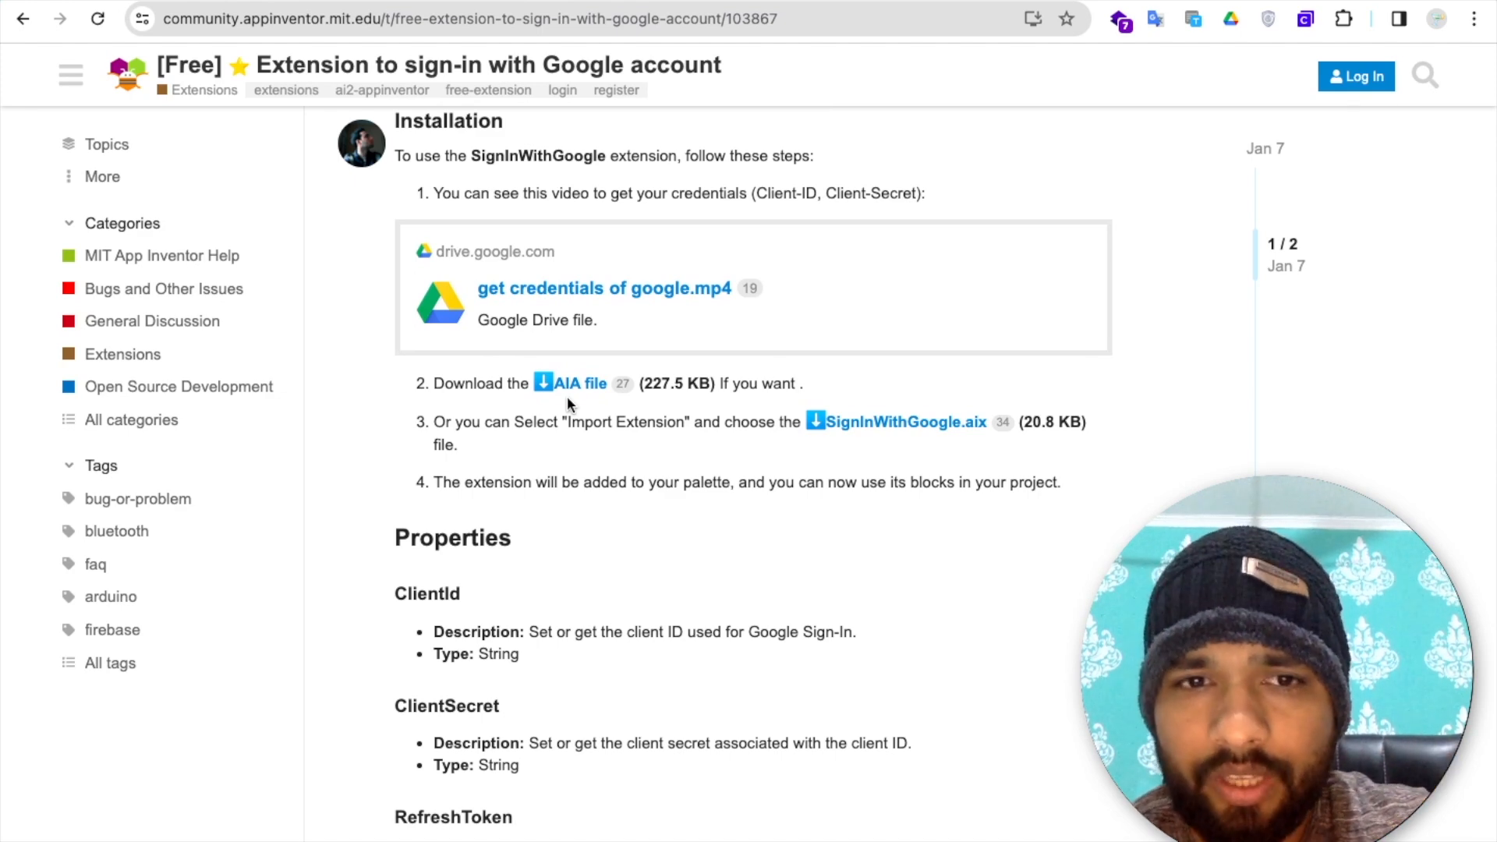
{"action": "left_click", "coordinate": [579, 382]}
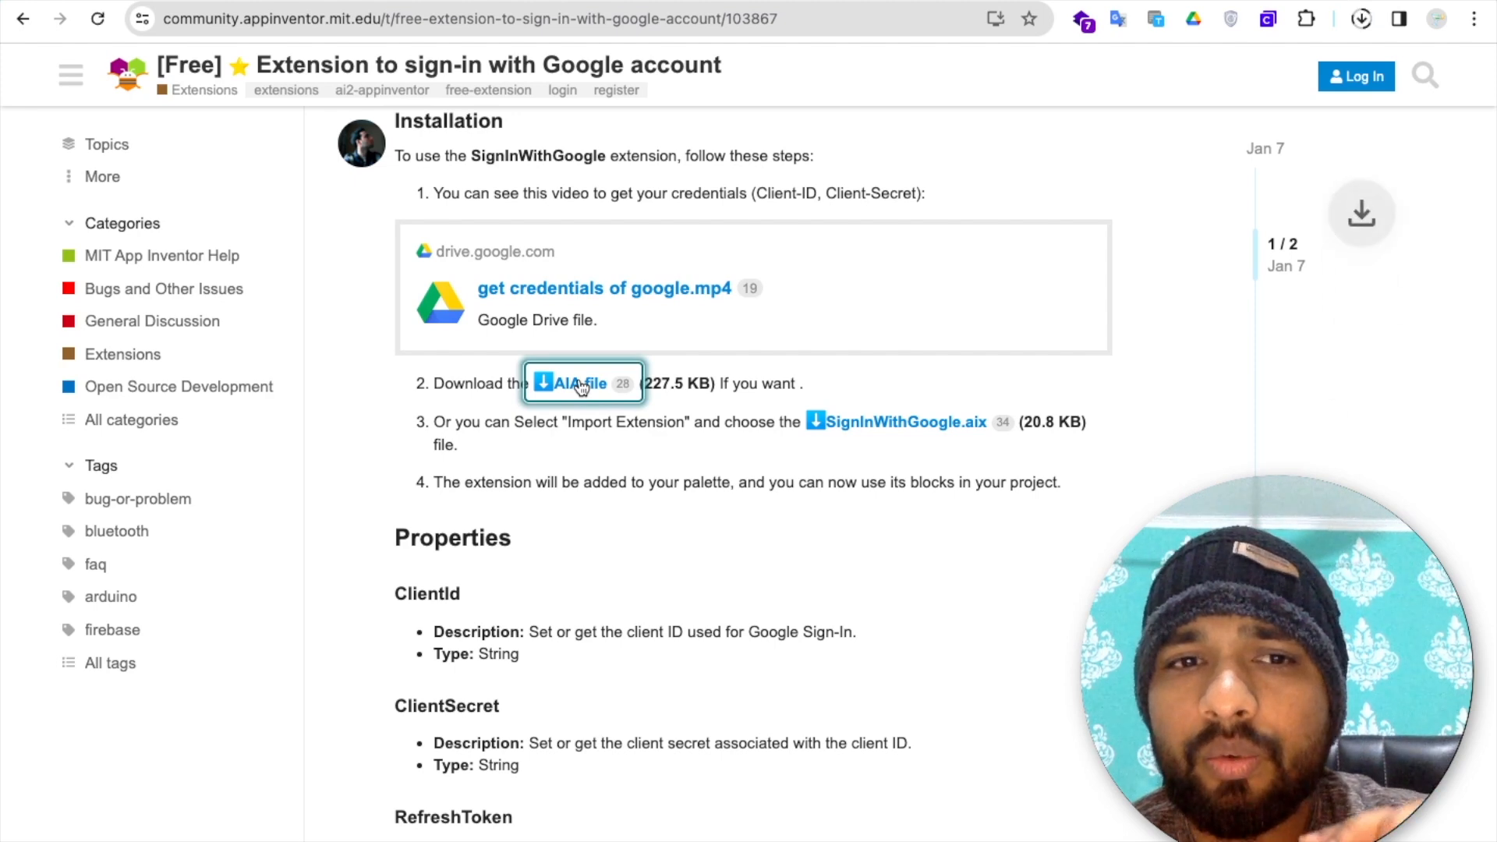
- Import the downloaded AIA as SignInWithGoogle2, inspect CustomWebView1, and open the Blocks editor
{"action": "left_click", "coordinate": [582, 383]}
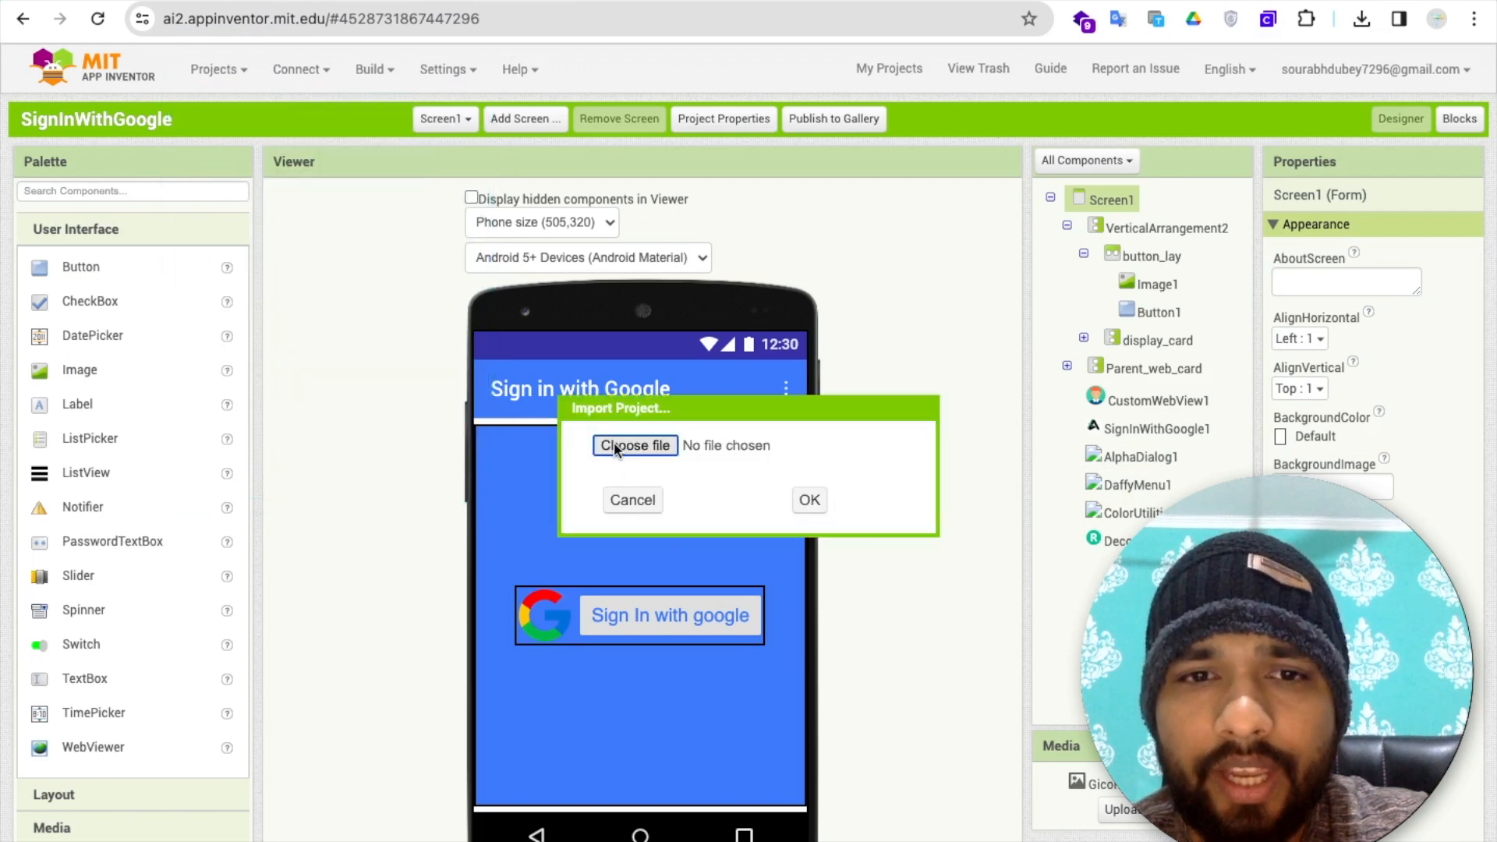
{"action": "left_click", "coordinate": [631, 498]}
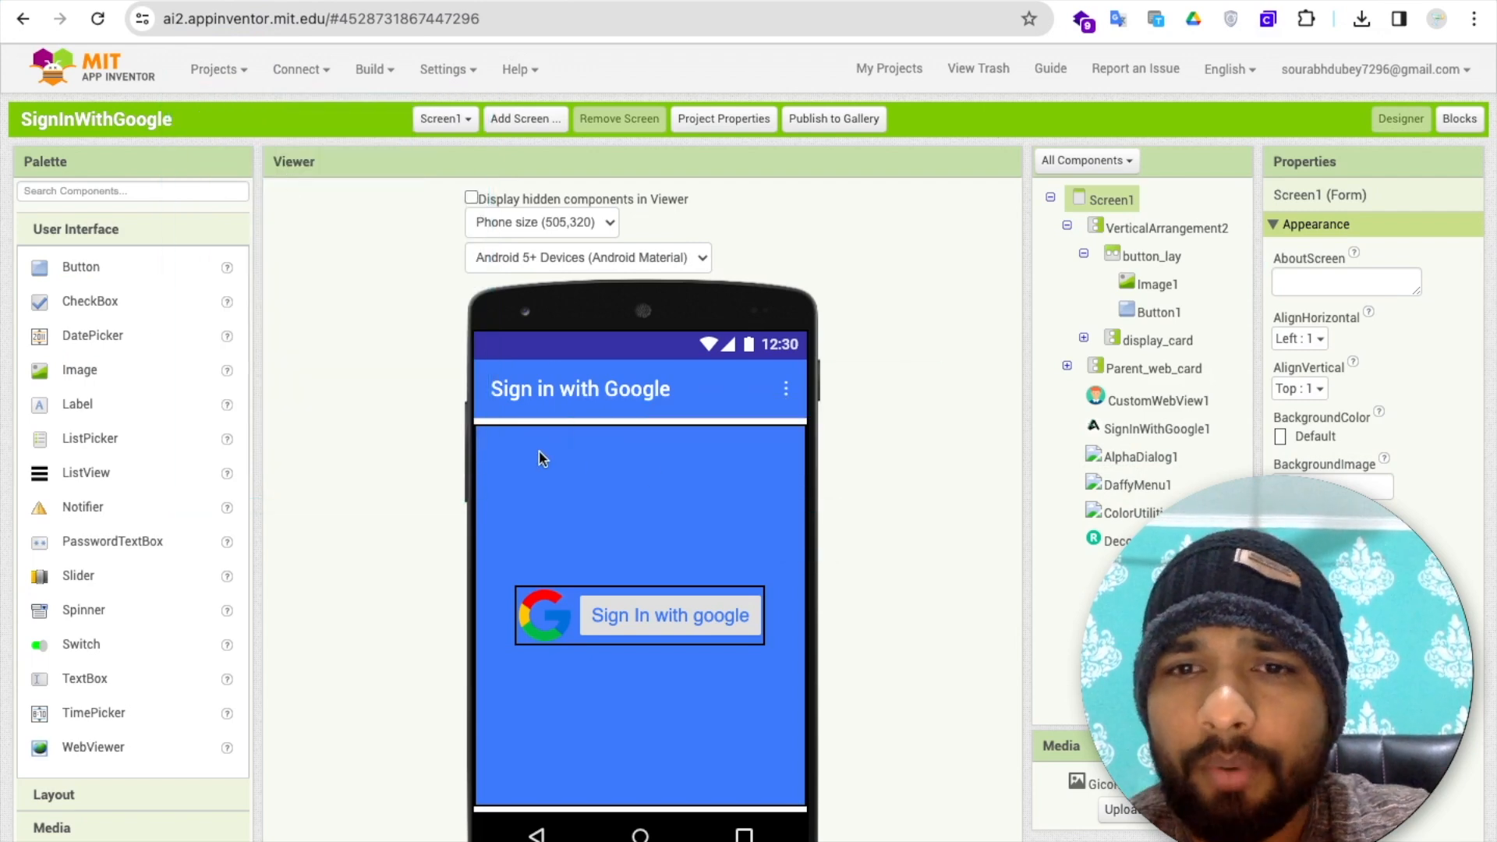
{"action": "mouse_move", "coordinate": [477, 461]}
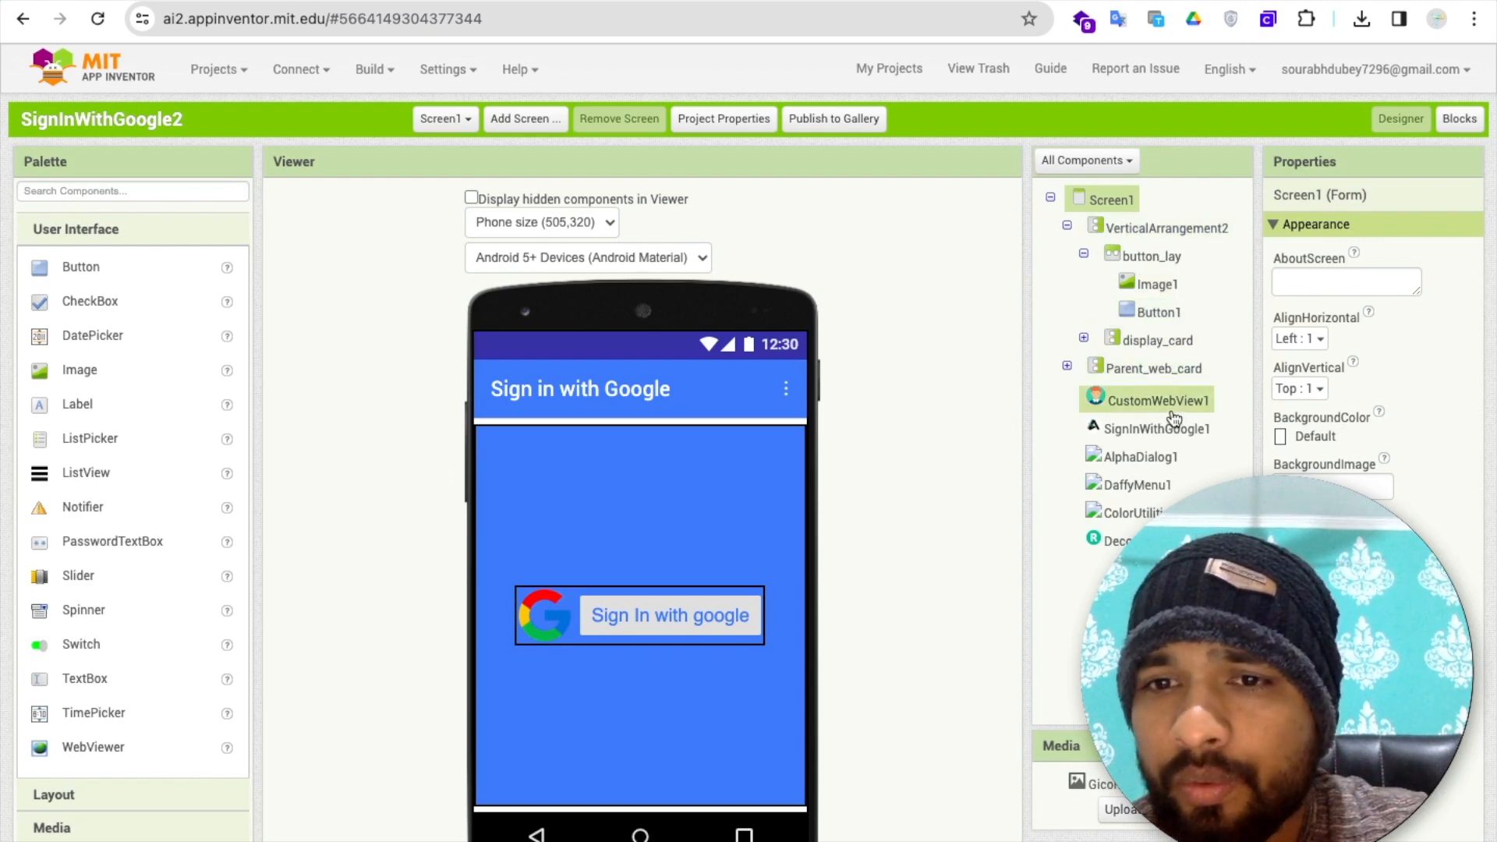
{"action": "left_click", "coordinate": [1156, 399]}
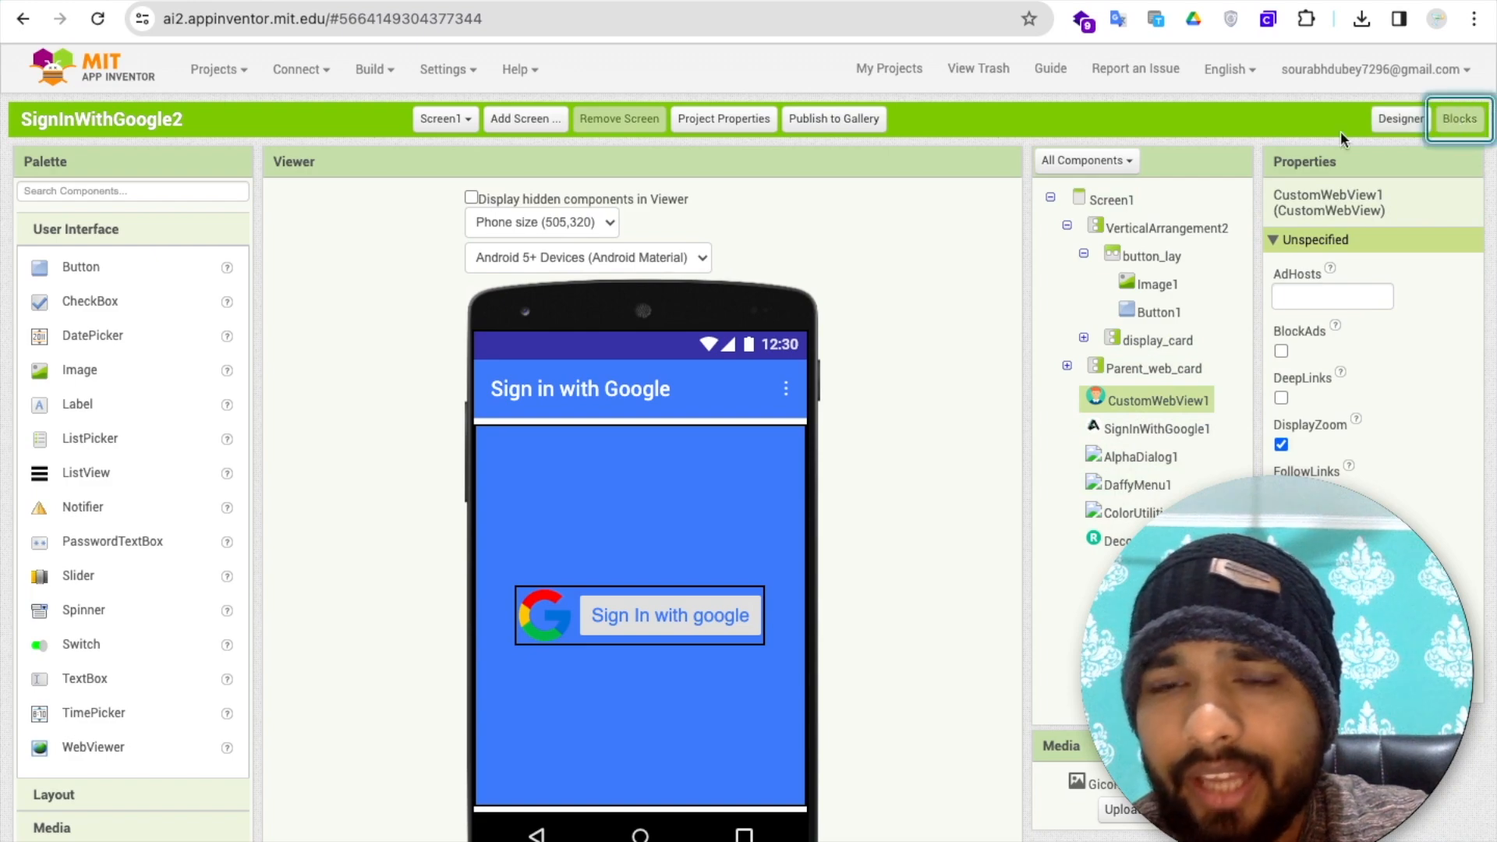
{"action": "left_click", "coordinate": [1459, 118]}
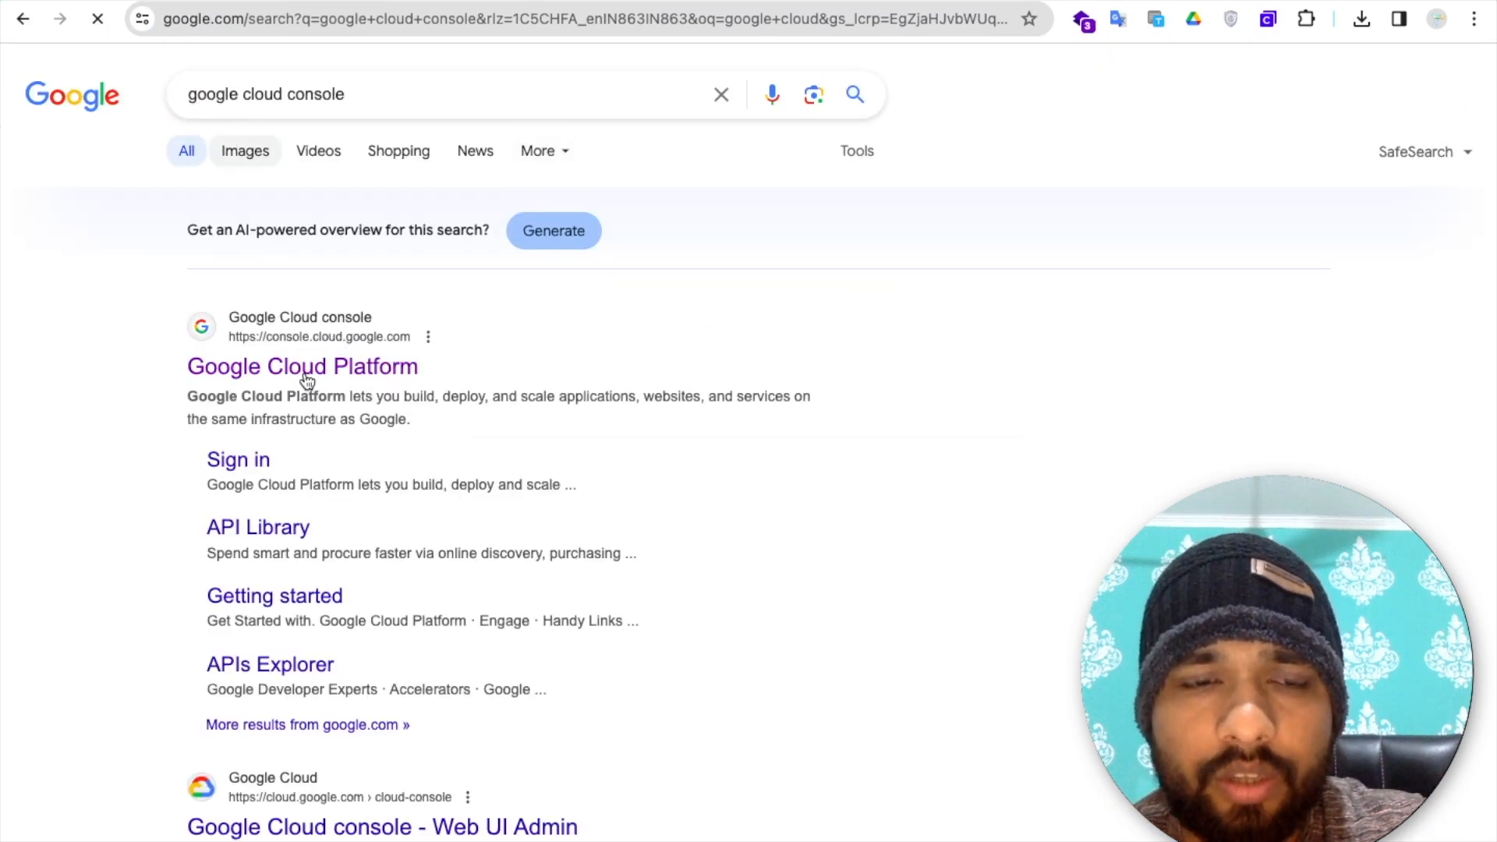
- Open the Google Cloud Platform result from the 'google cloud console' search
{"action": "left_click", "coordinate": [301, 365]}
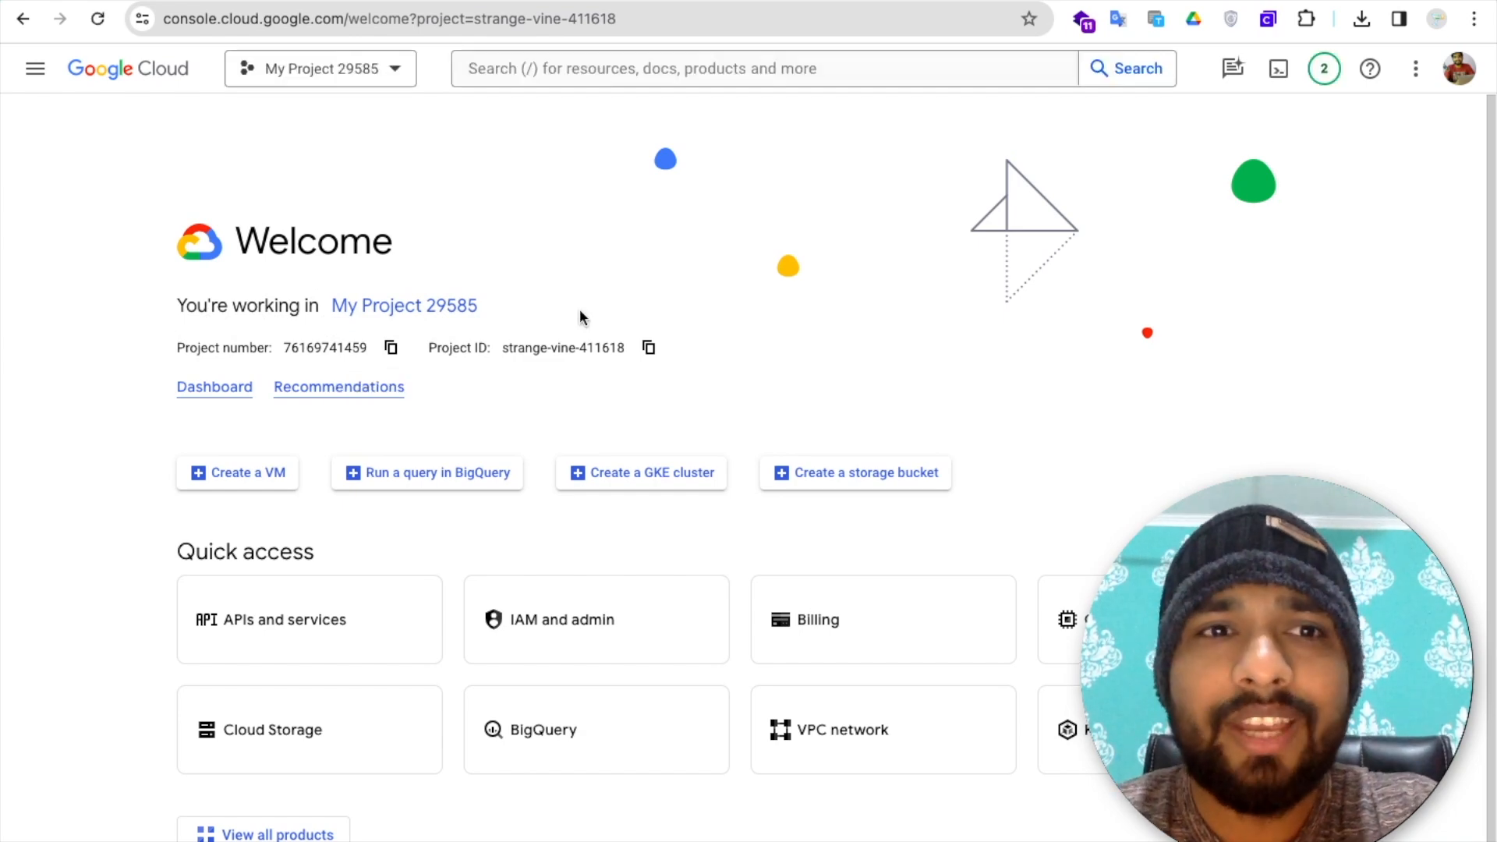
{"action": "mouse_move", "coordinate": [321, 68]}
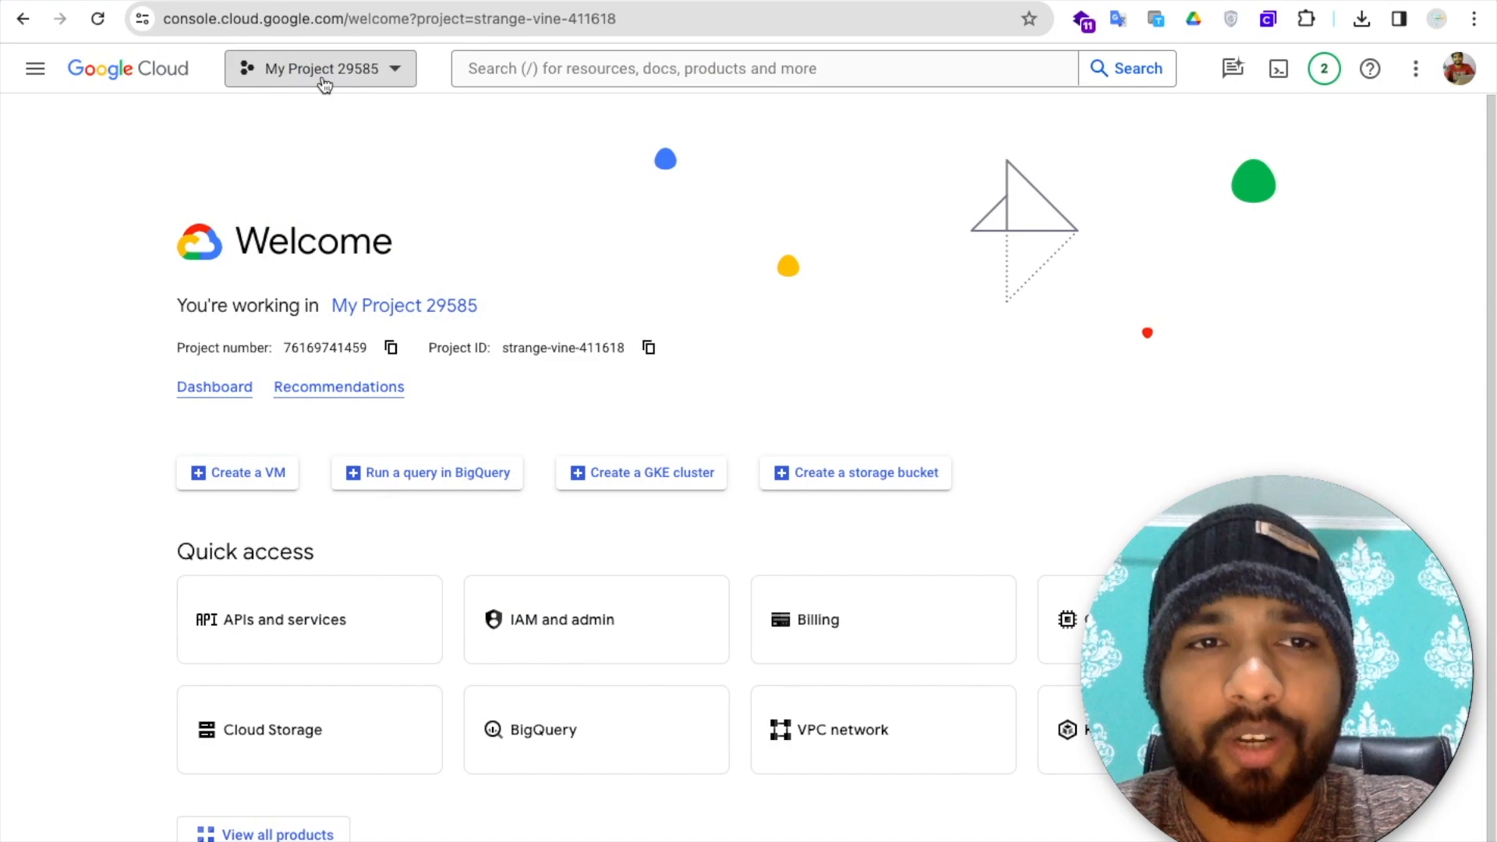
- Create a Google Cloud project named AppInventor and make it the active project
{"action": "left_click", "coordinate": [320, 68]}
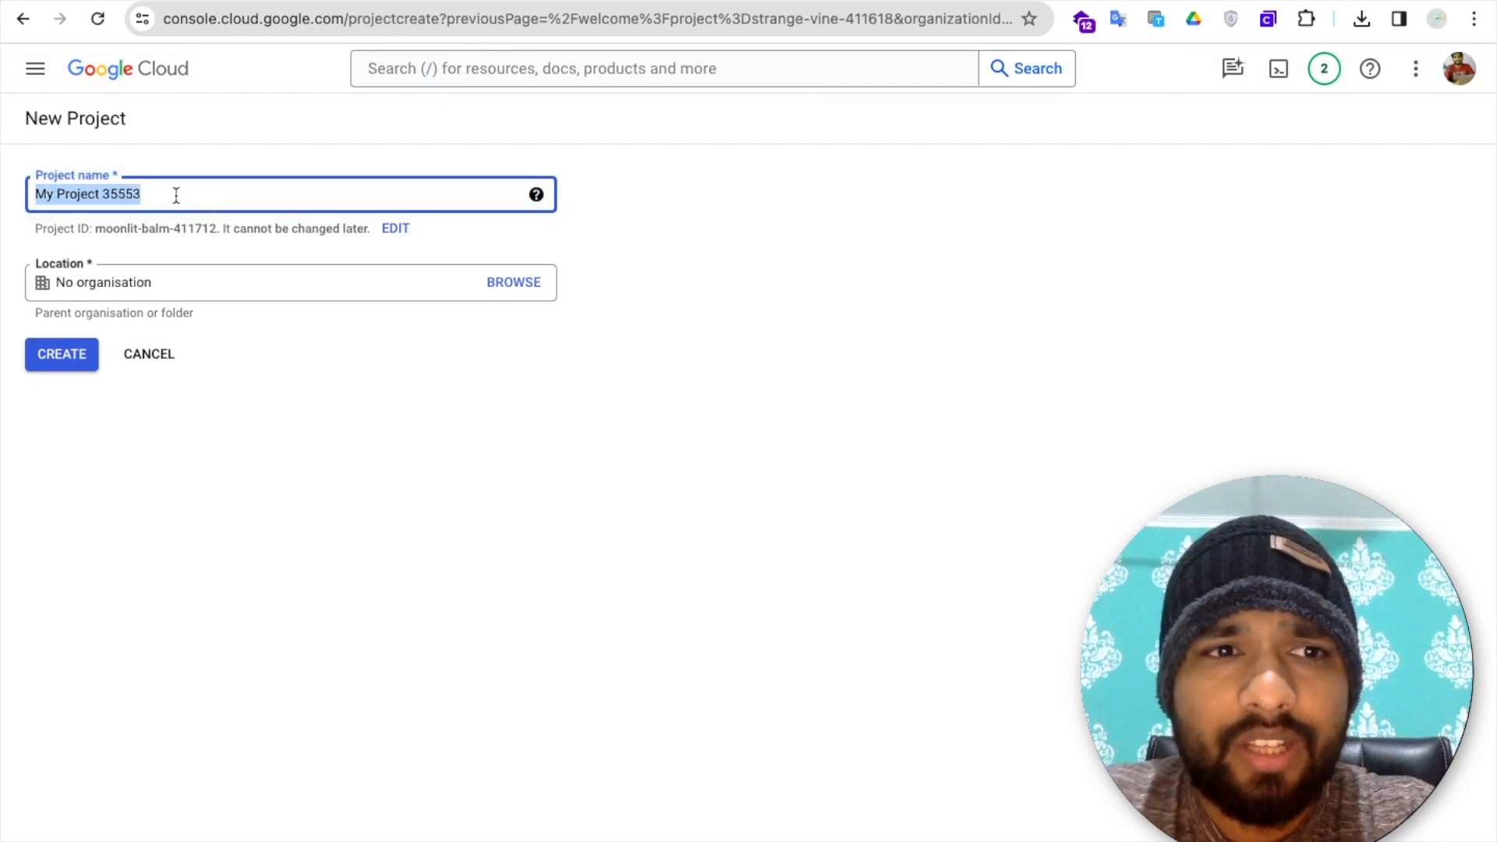
{"action": "type", "text": "App"}
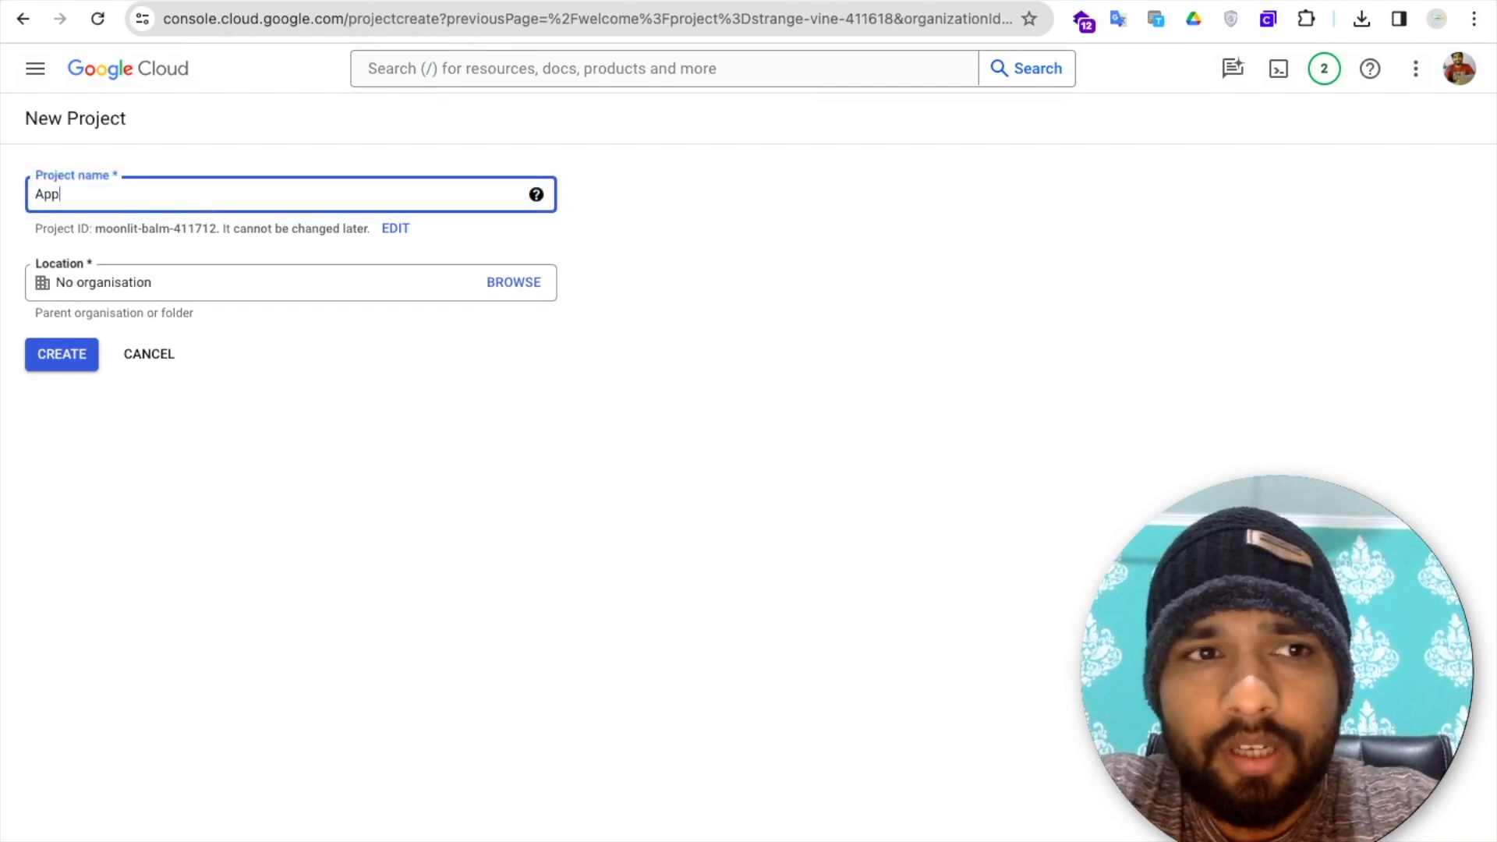
{"action": "type", "text": "Inventor"}
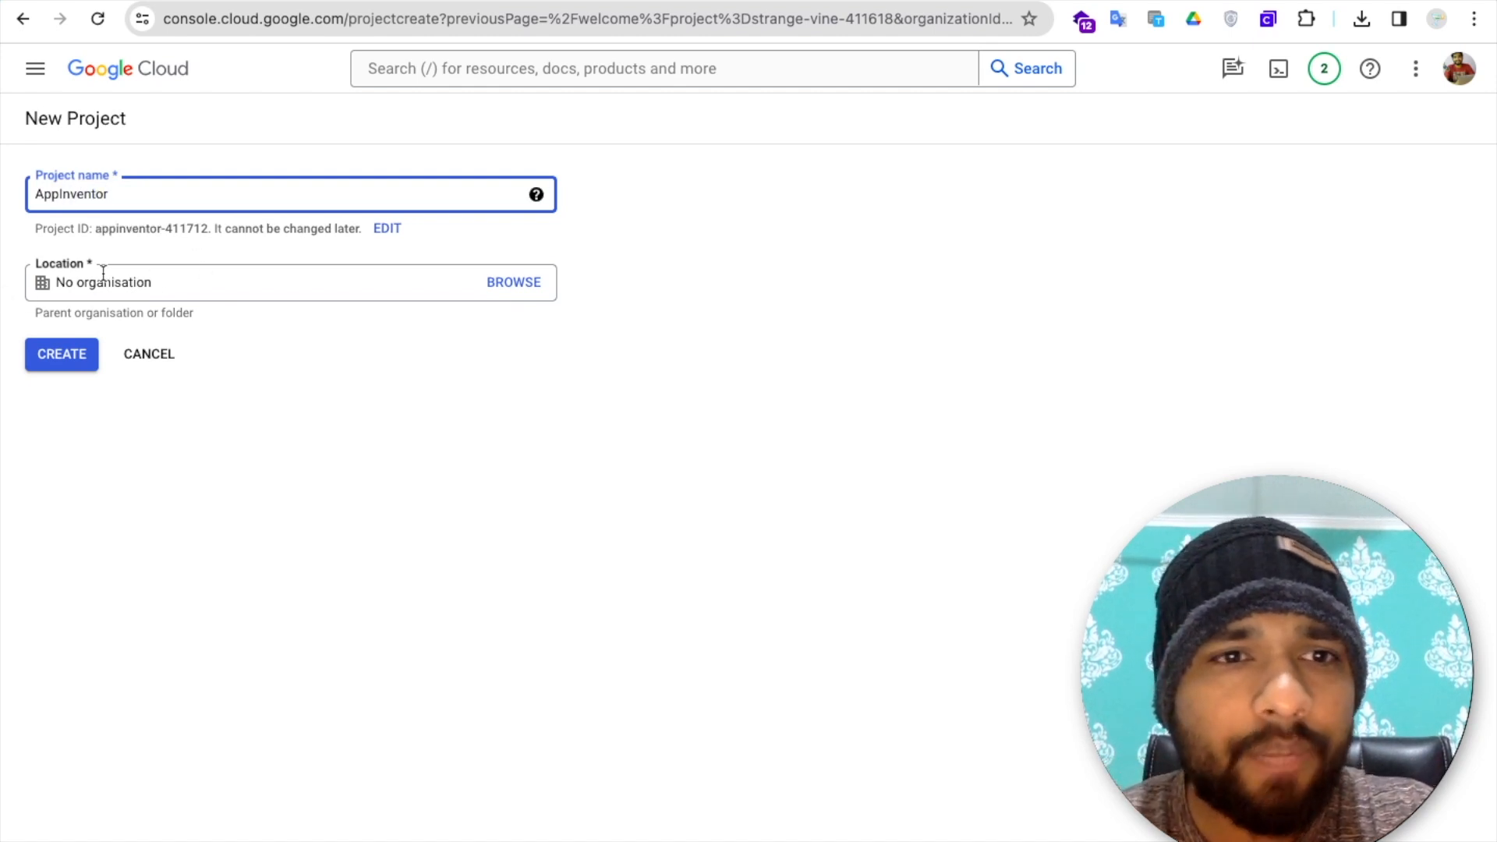
{"action": "left_click", "coordinate": [61, 354]}
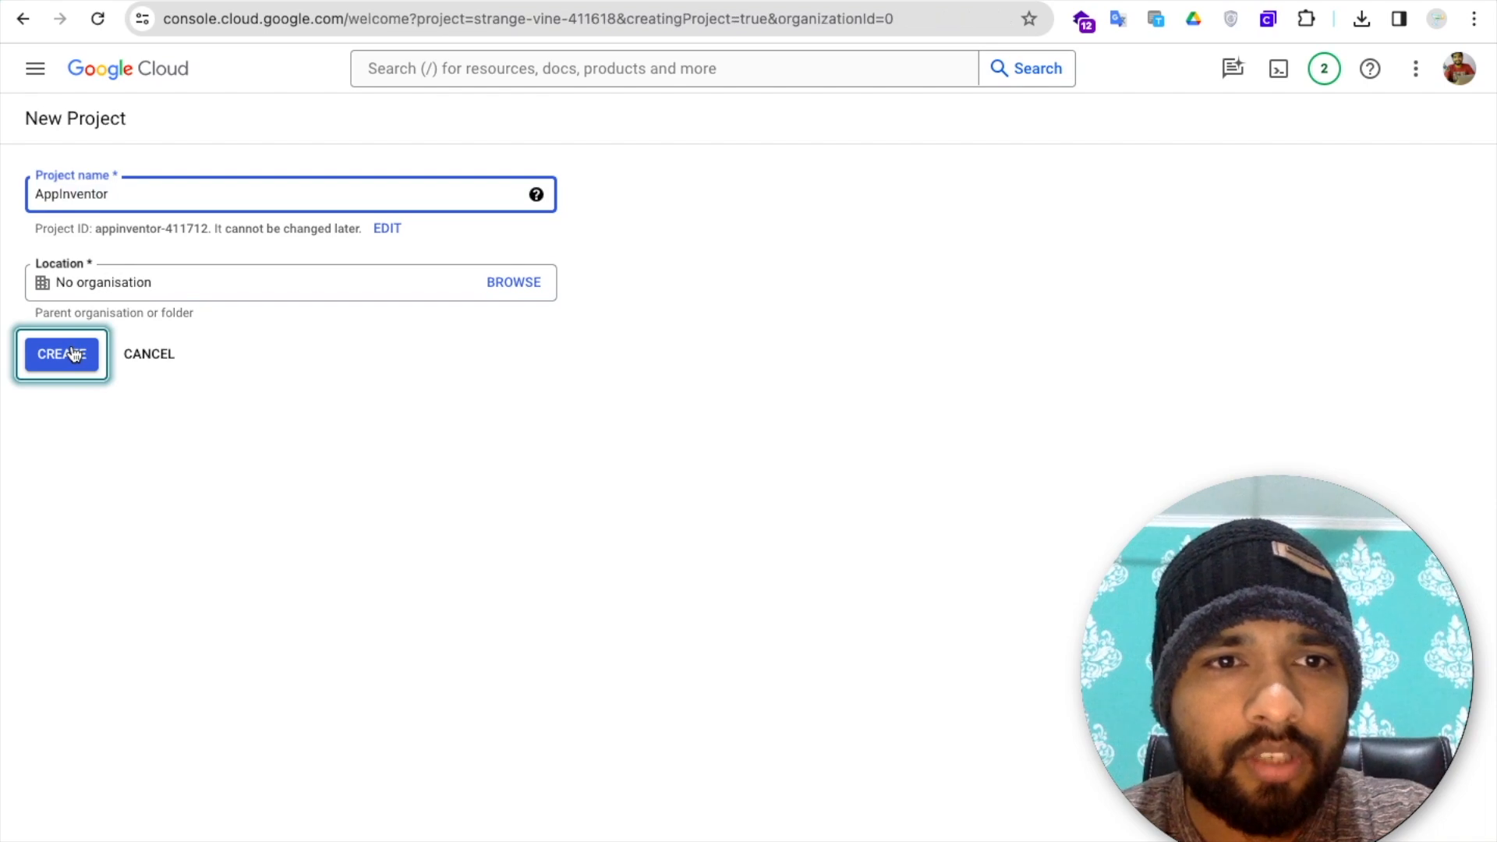
{"action": "left_click", "coordinate": [61, 354]}
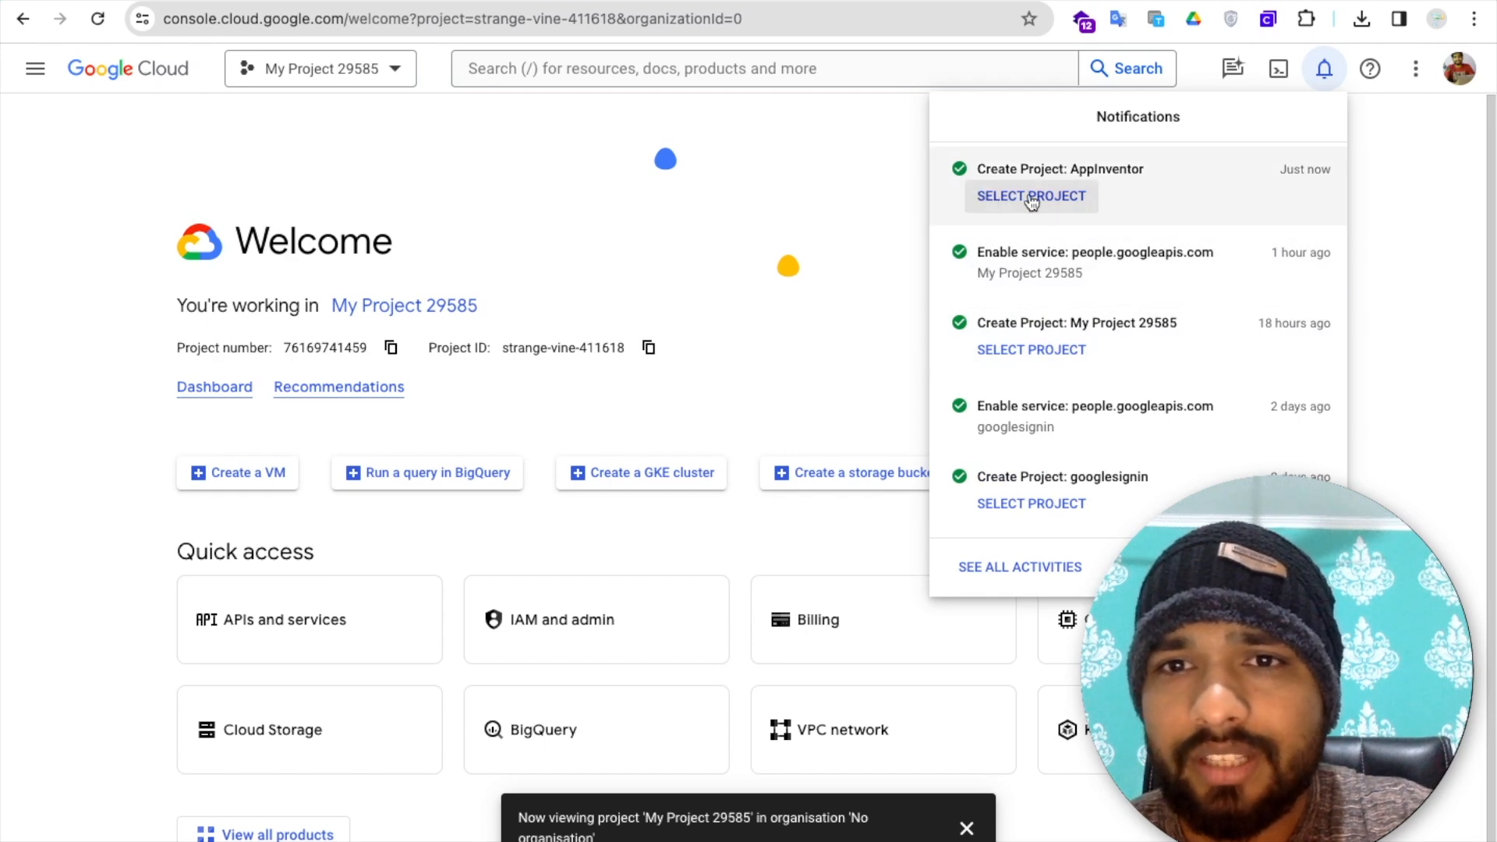
{"action": "left_click", "coordinate": [1029, 195]}
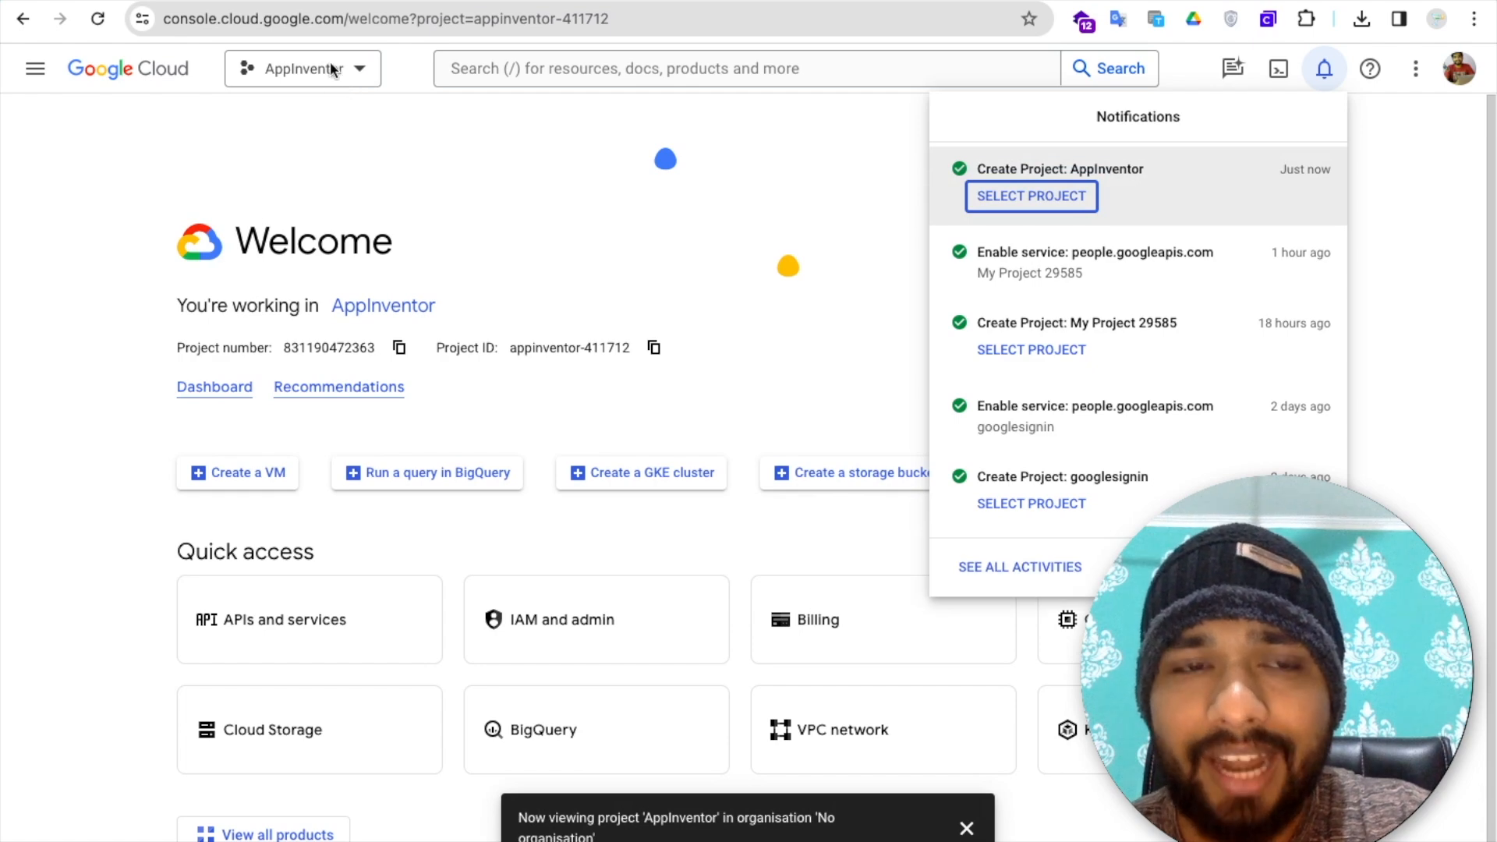
{"action": "left_click", "coordinate": [1323, 68]}
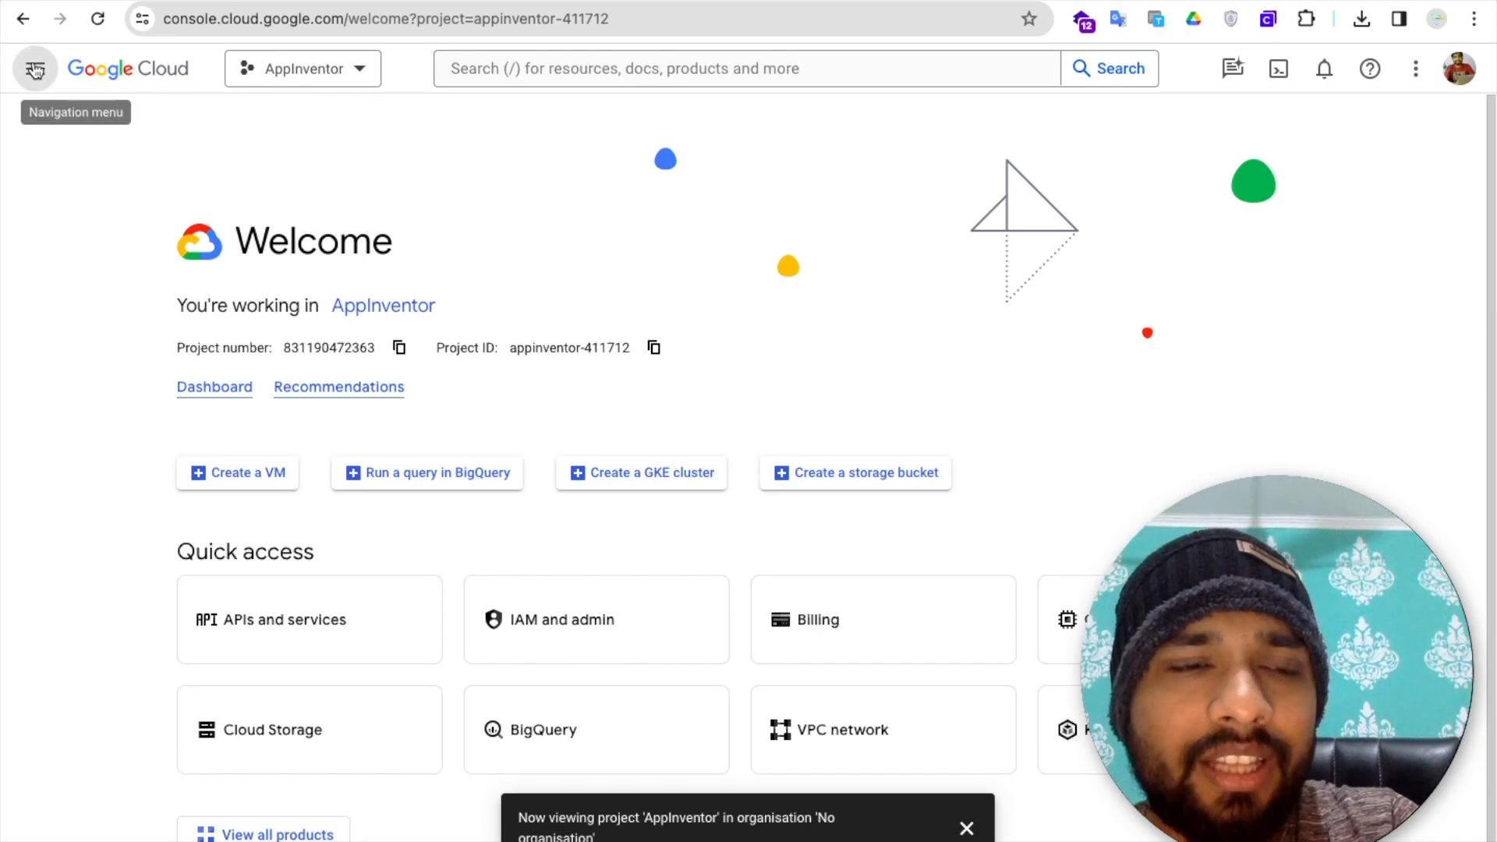
- Find 'People' in the API Library and enable the Google People API
{"action": "left_click", "coordinate": [35, 68]}
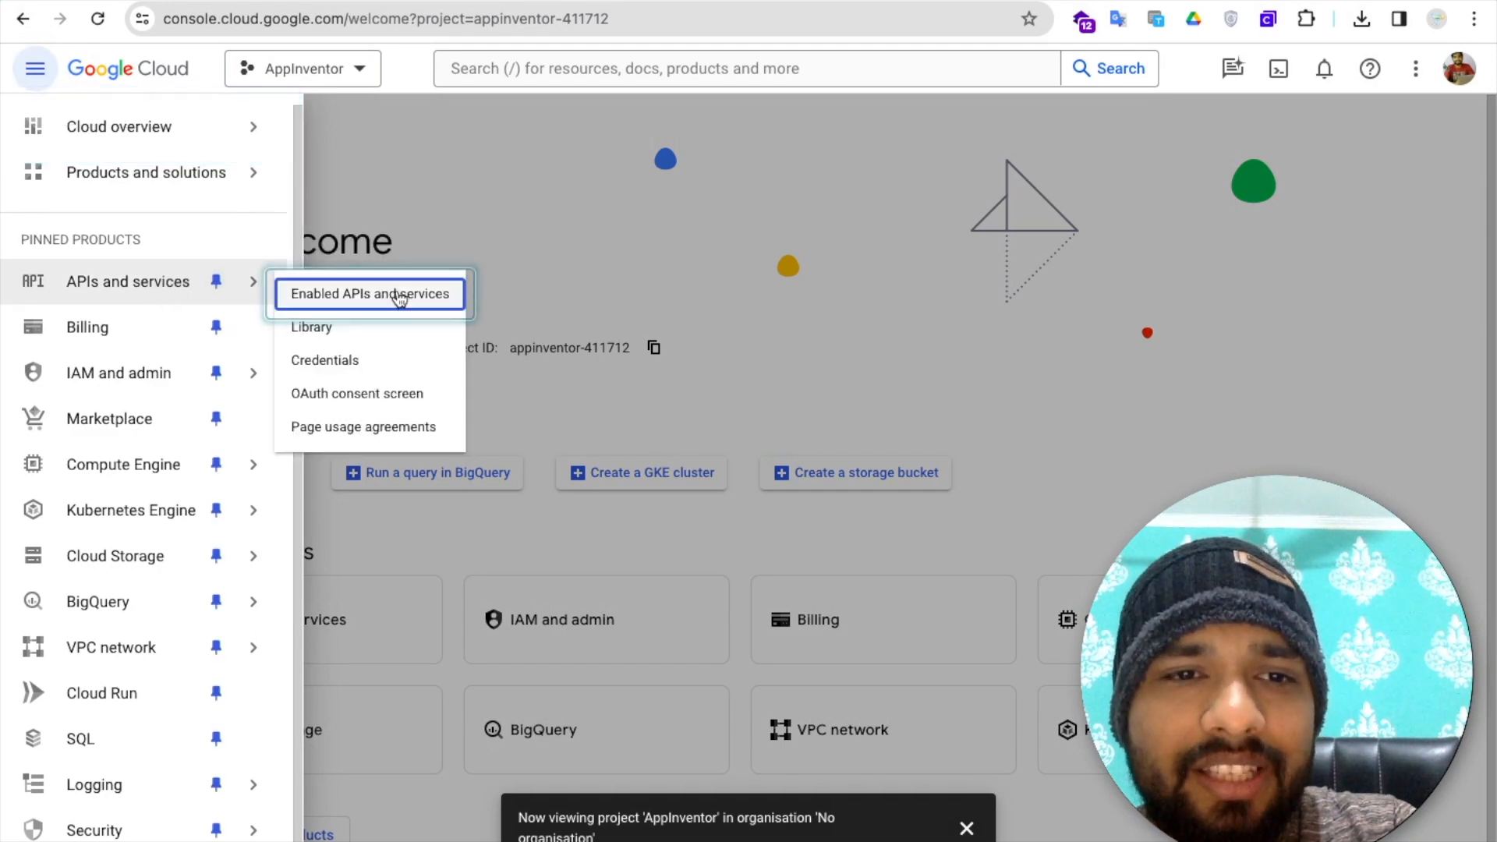
{"action": "left_click", "coordinate": [370, 293]}
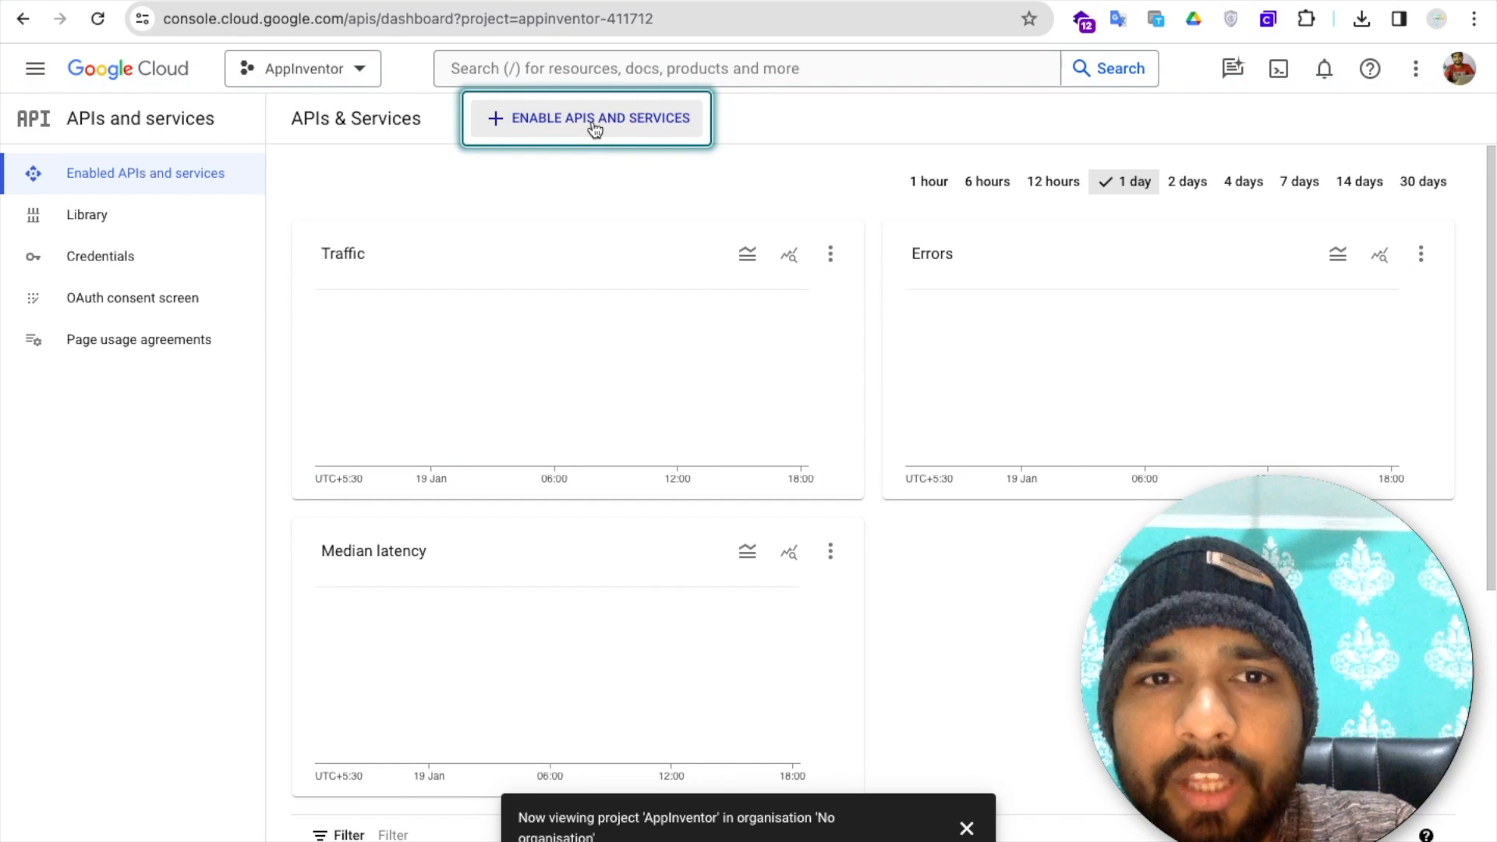
{"action": "left_click", "coordinate": [586, 117]}
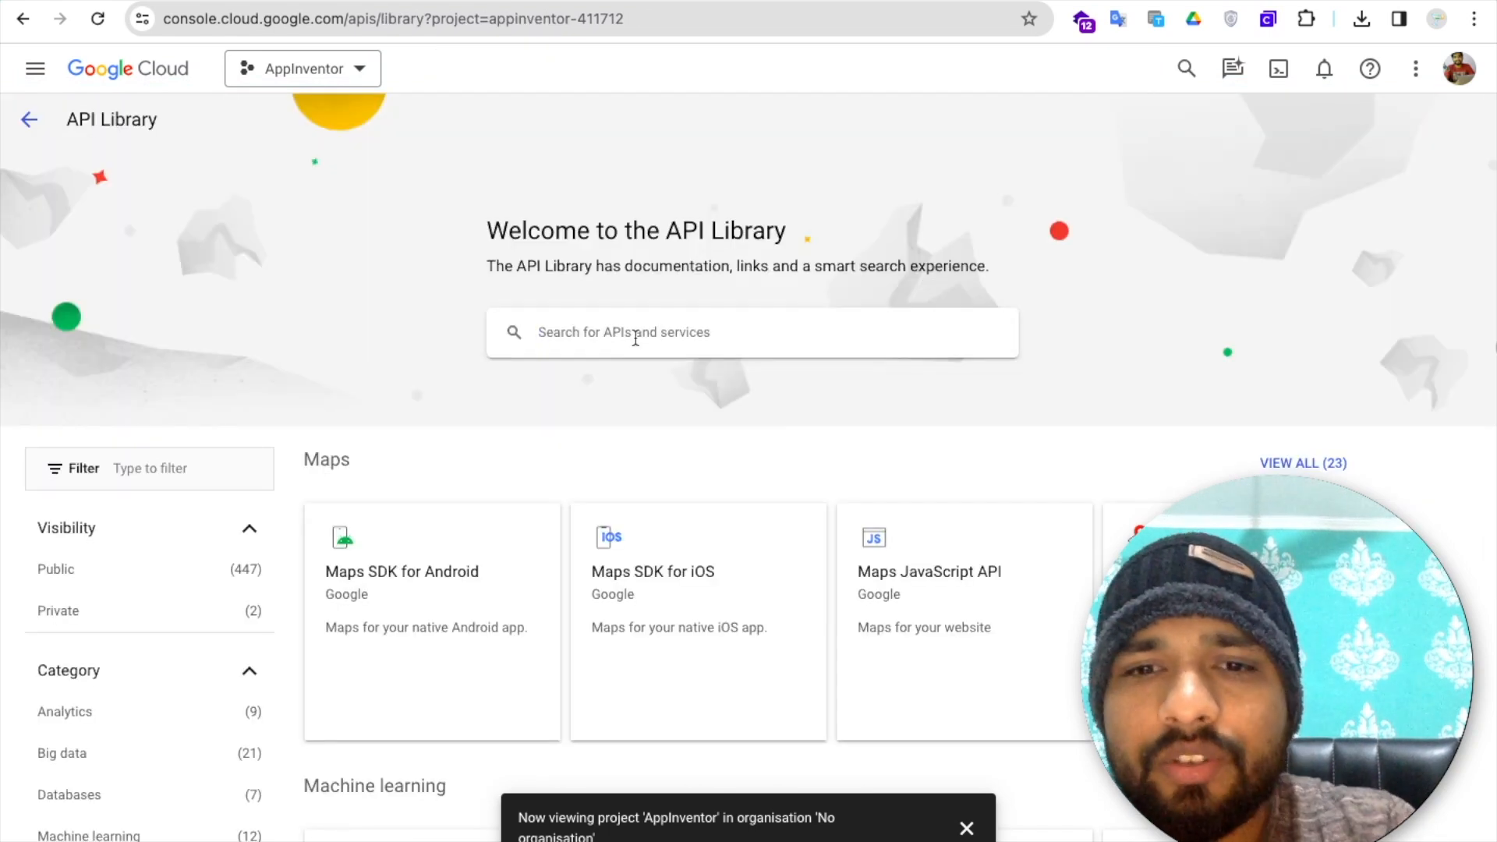
{"action": "type", "text": "peopl"}
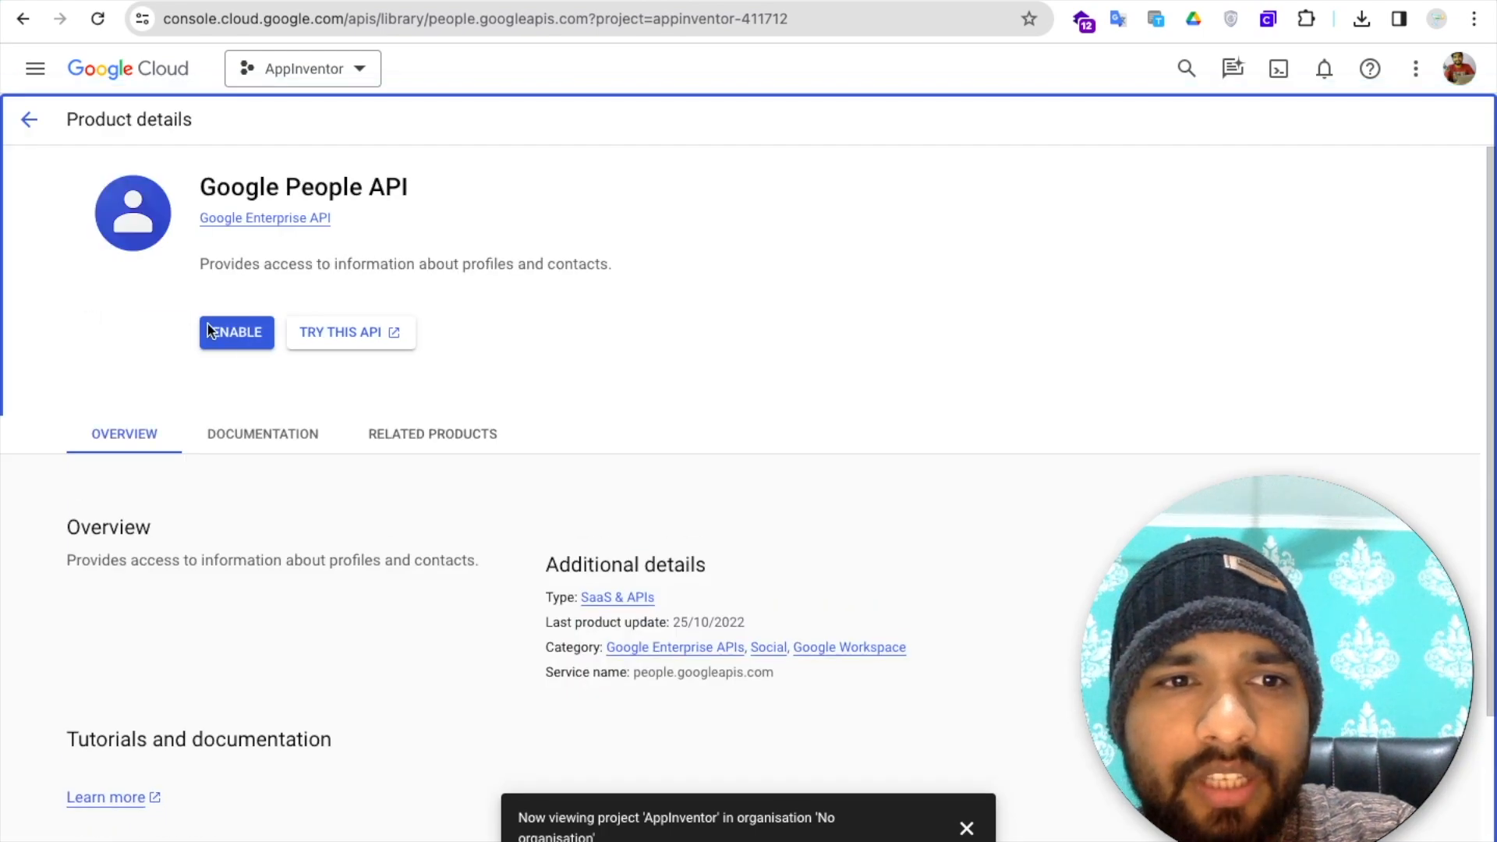
{"action": "left_click", "coordinate": [235, 331]}
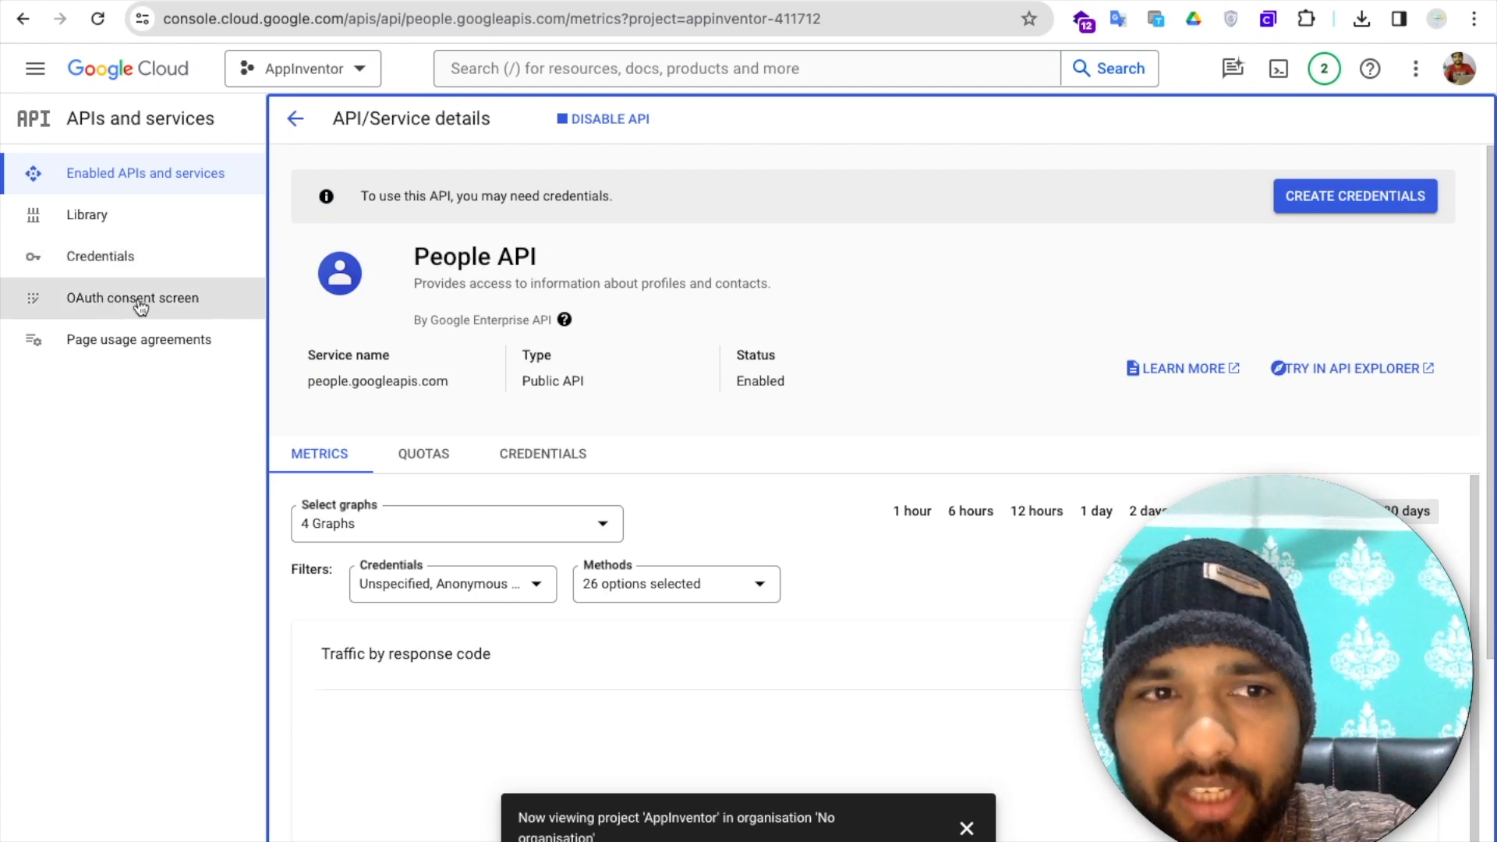
- Start an External OAuth consent screen with app name 'Appinventor' and a support email
{"action": "left_click", "coordinate": [132, 297]}
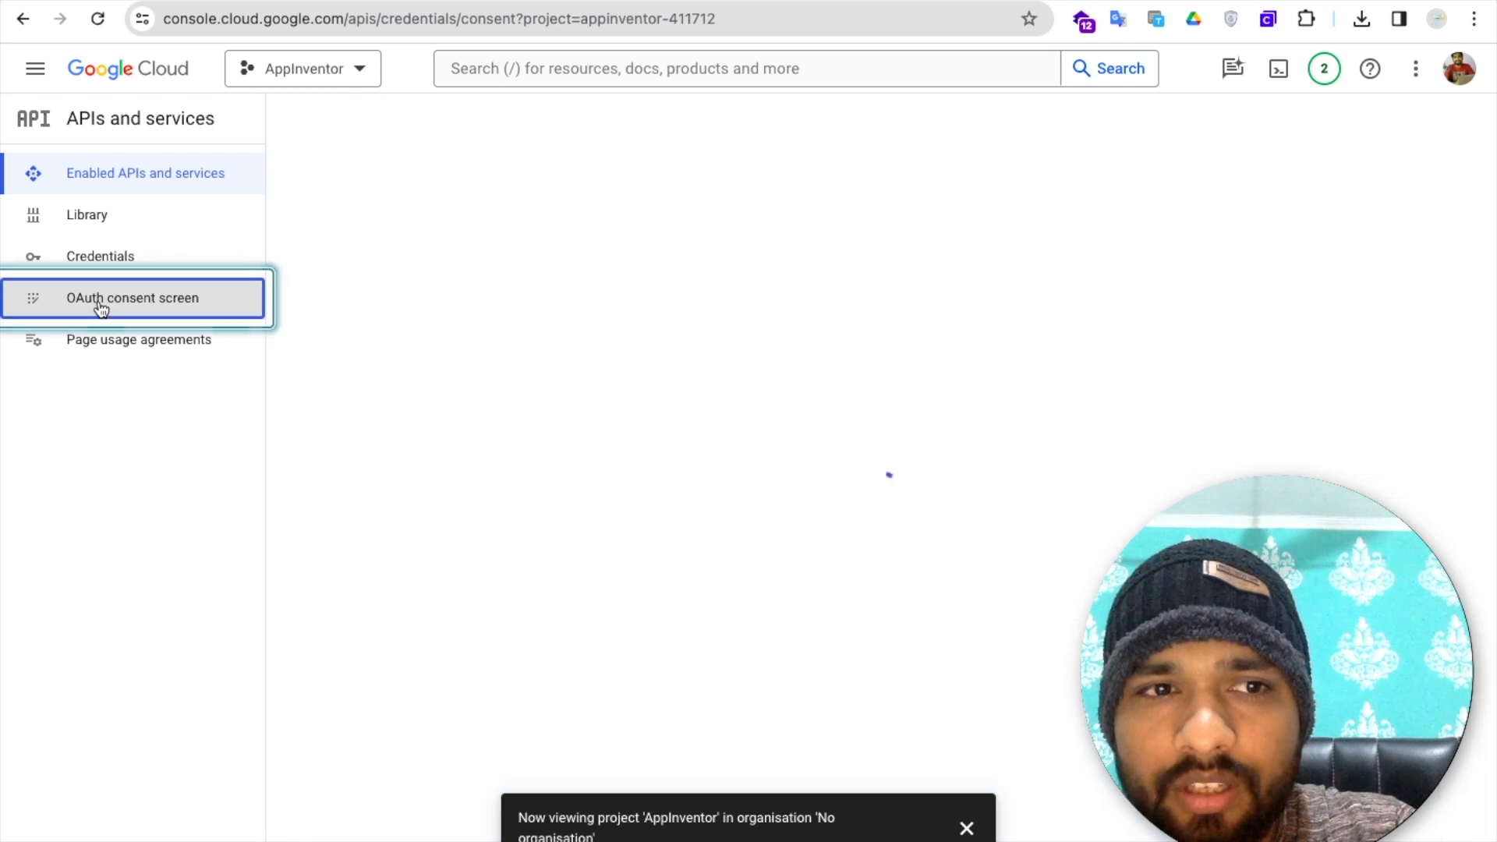
{"action": "left_click", "coordinate": [132, 297]}
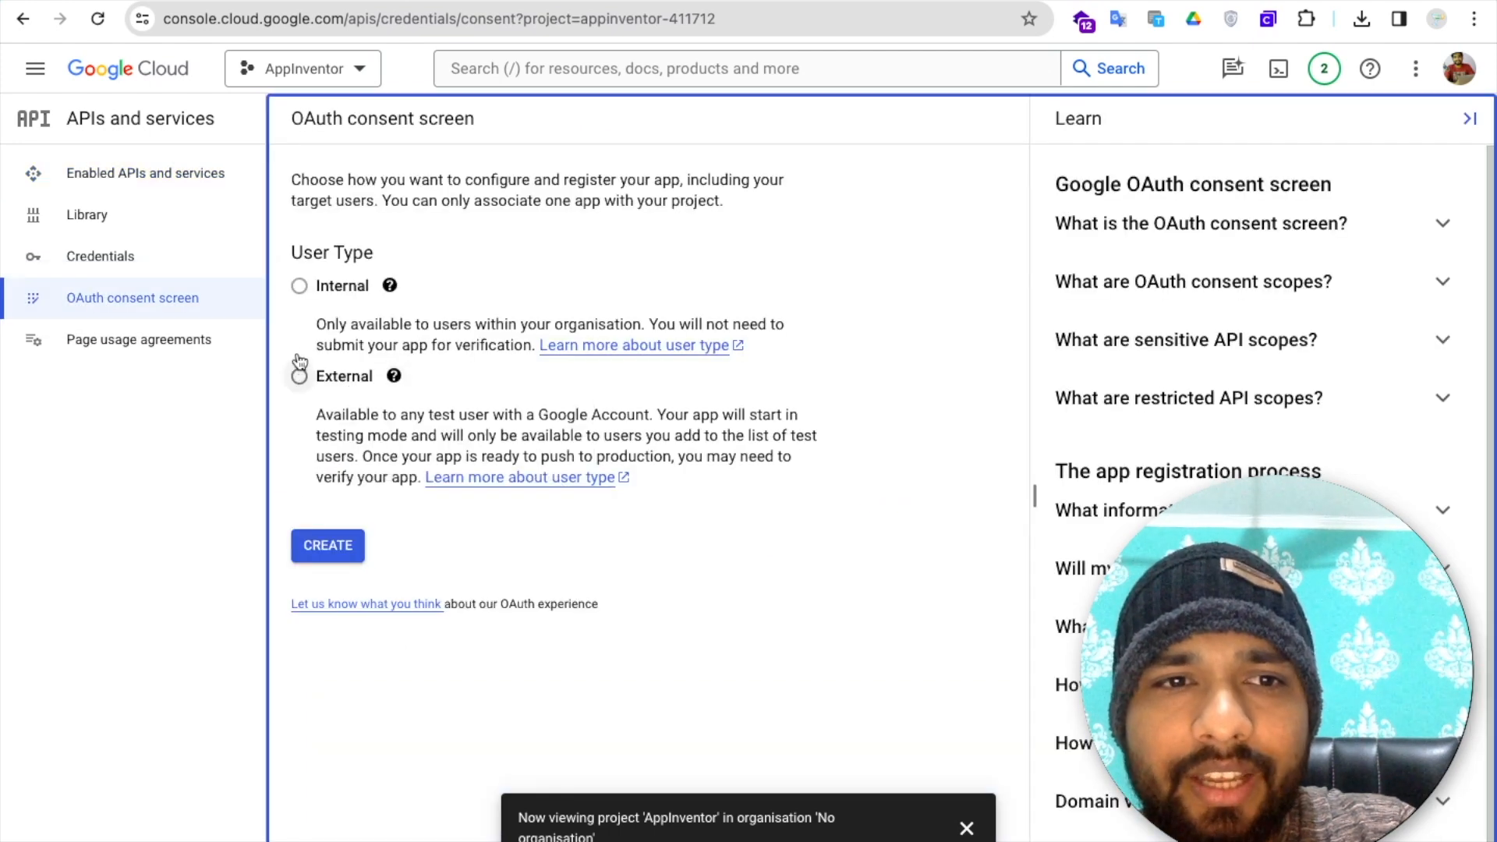
{"action": "left_click", "coordinate": [298, 375]}
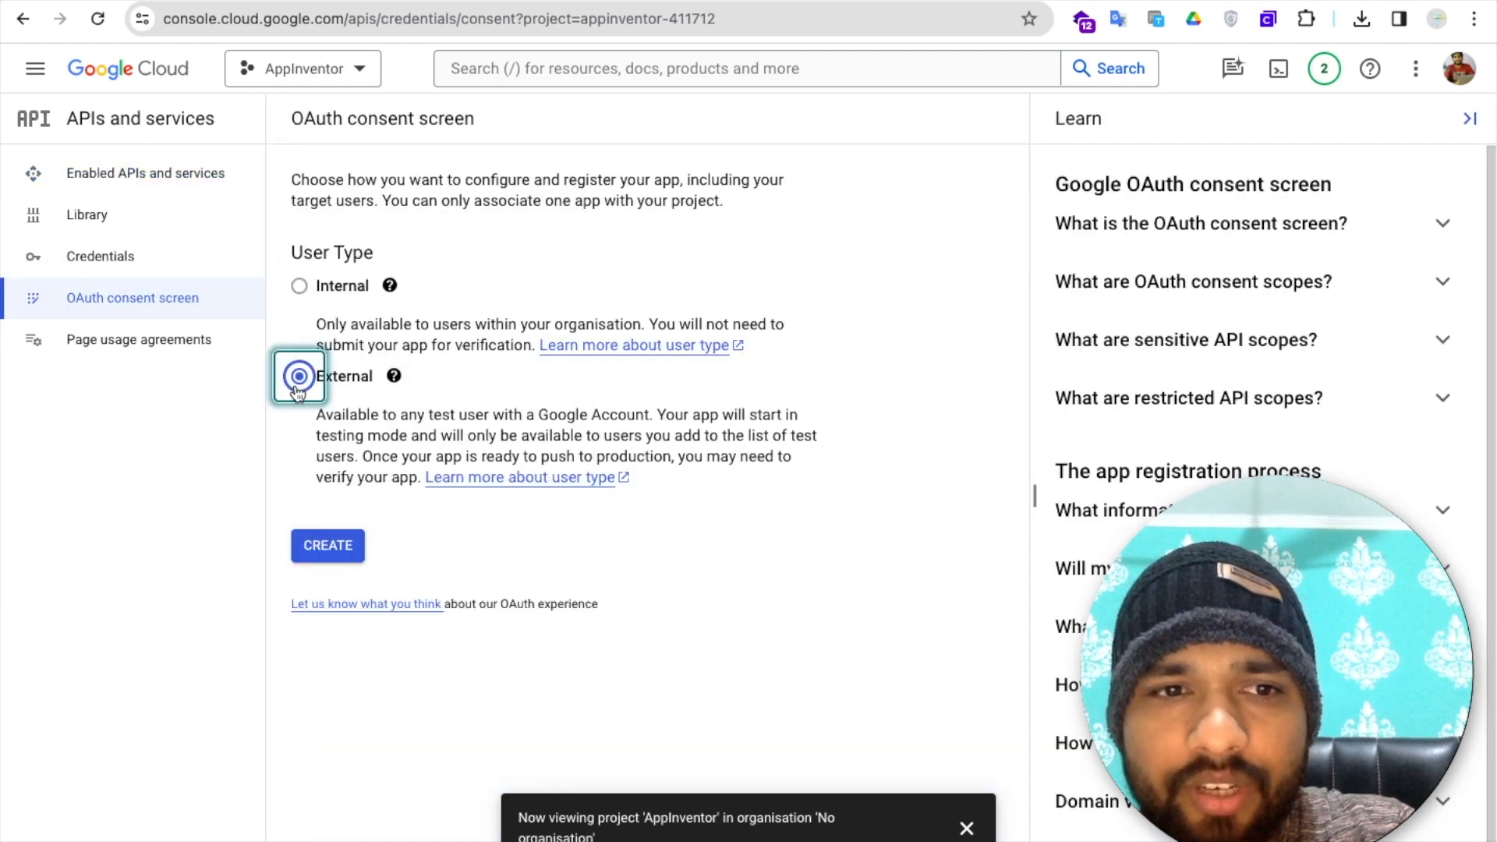
{"action": "left_click", "coordinate": [326, 545]}
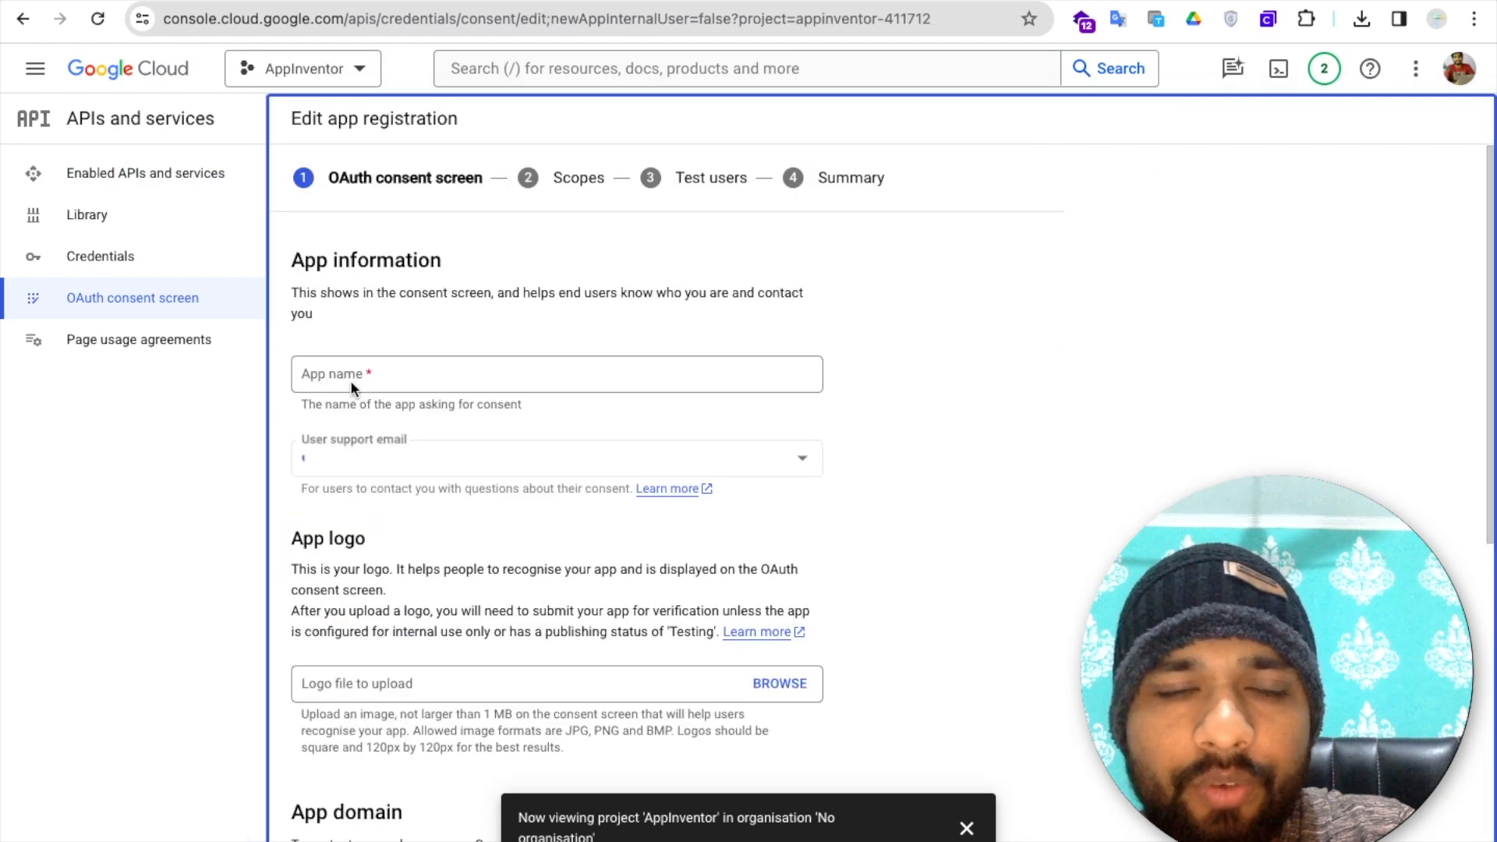
{"action": "left_click", "coordinate": [556, 373]}
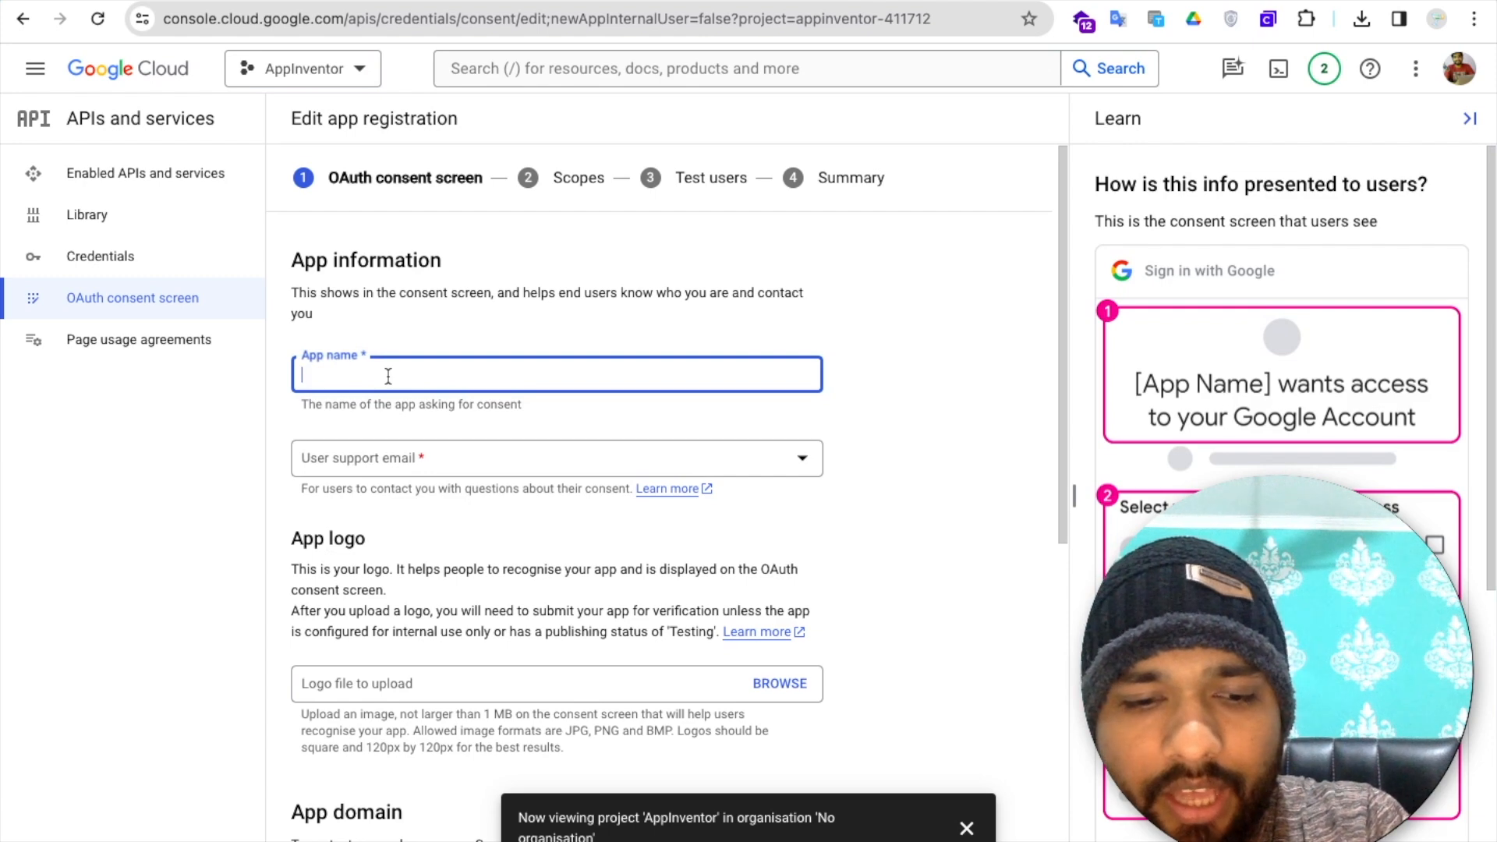
{"action": "type", "text": "Appinventor"}
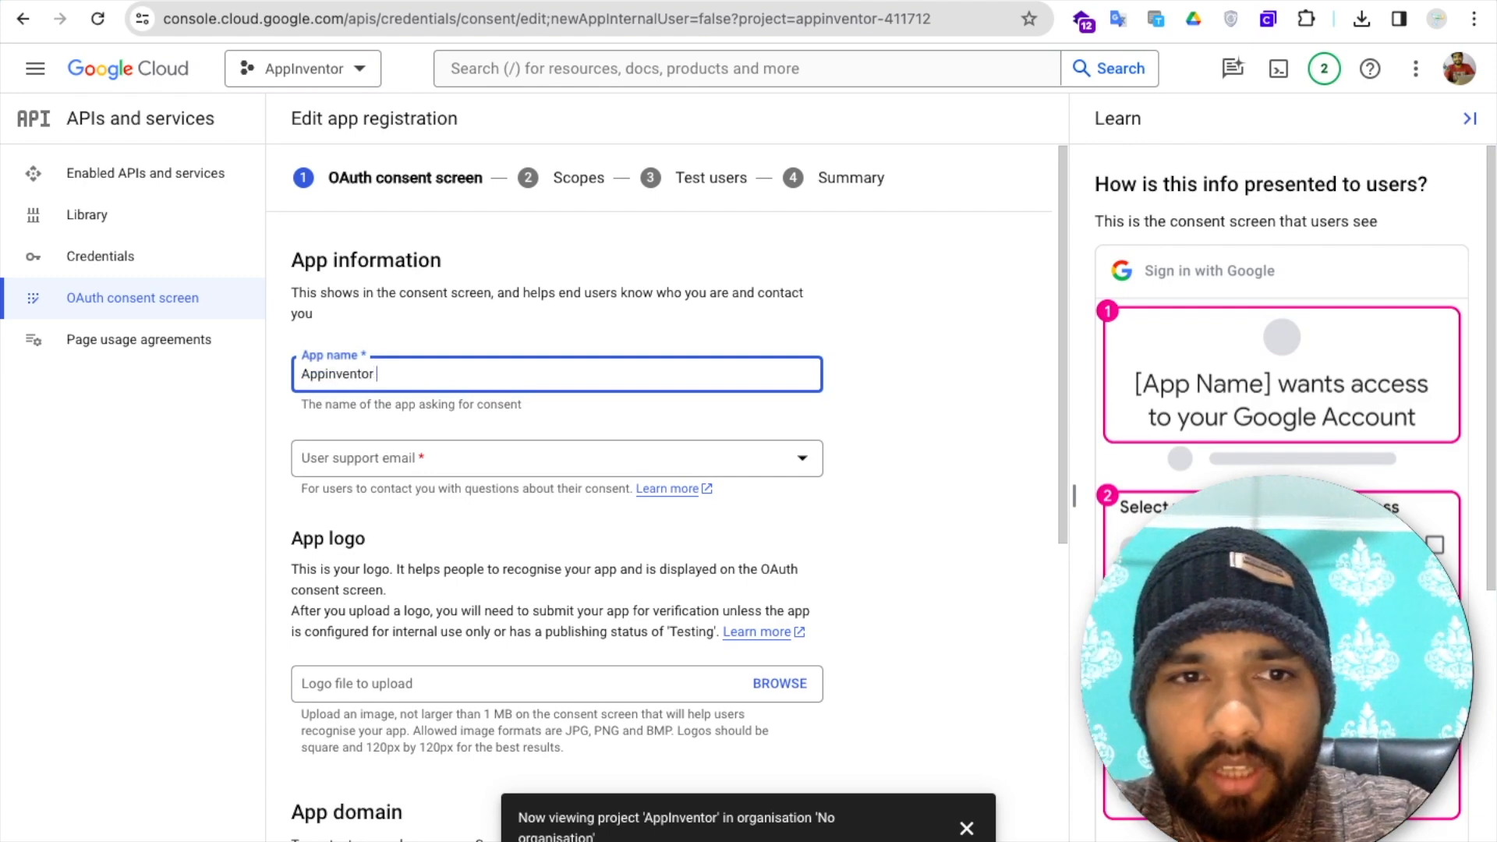
{"action": "left_click", "coordinate": [557, 458]}
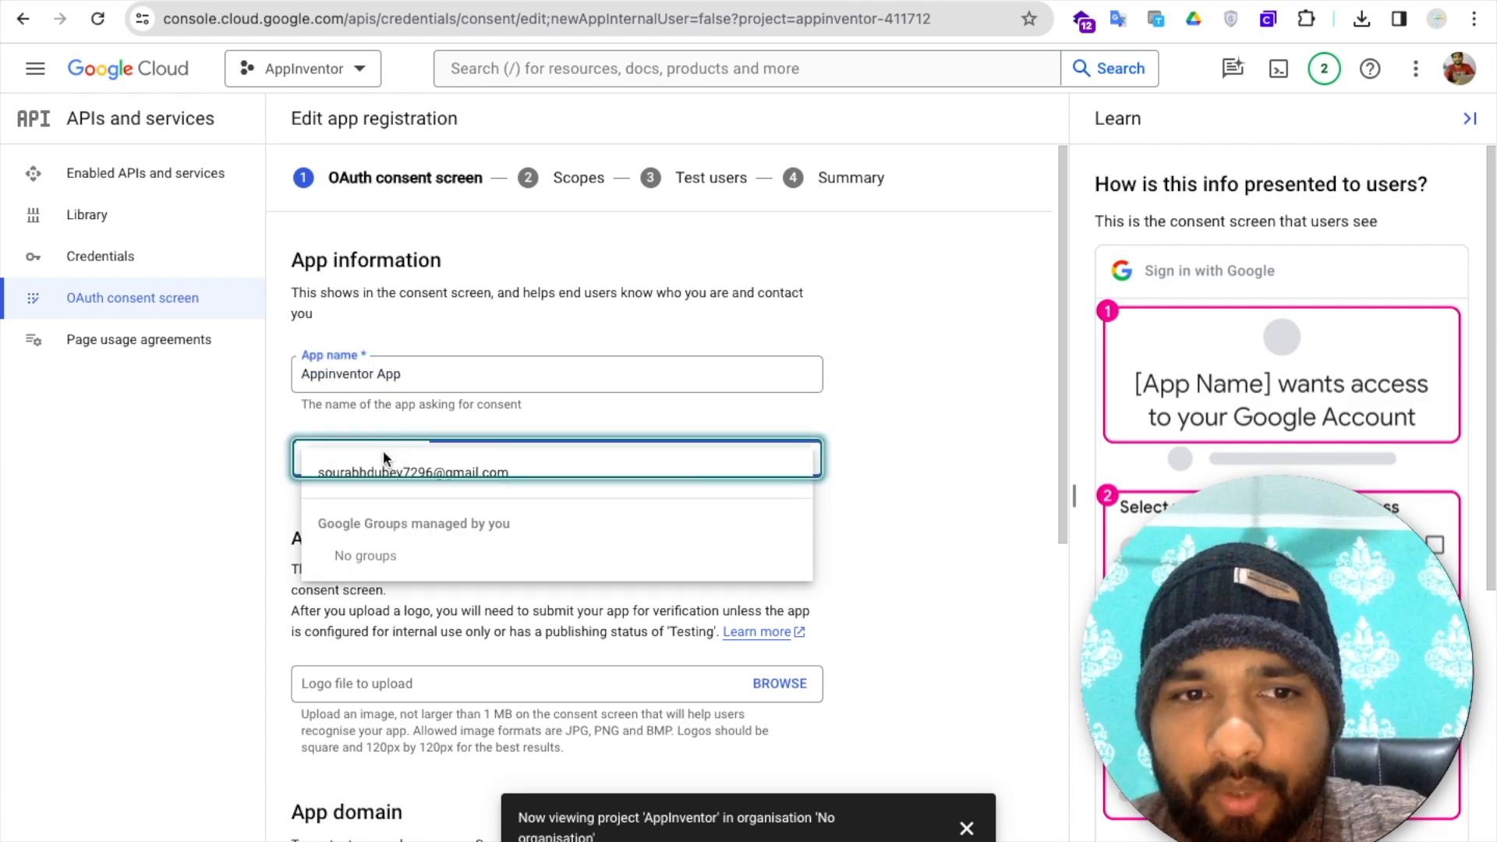
- Finish the consent screen registration and publish the app to production
{"action": "scroll", "scroll_direction": "down", "scroll_amount": 3}
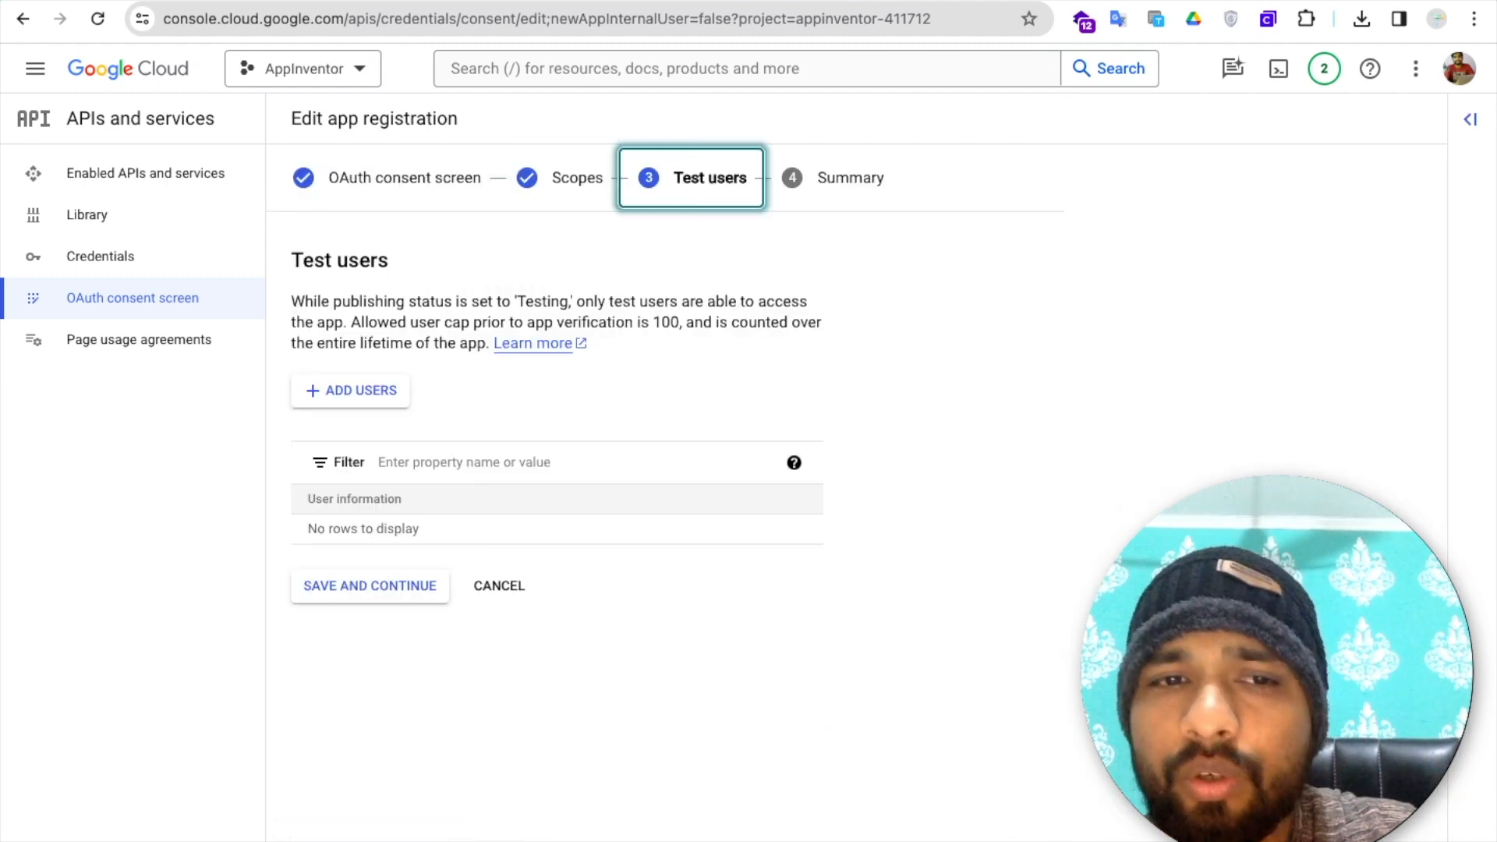
{"action": "left_click", "coordinate": [369, 585]}
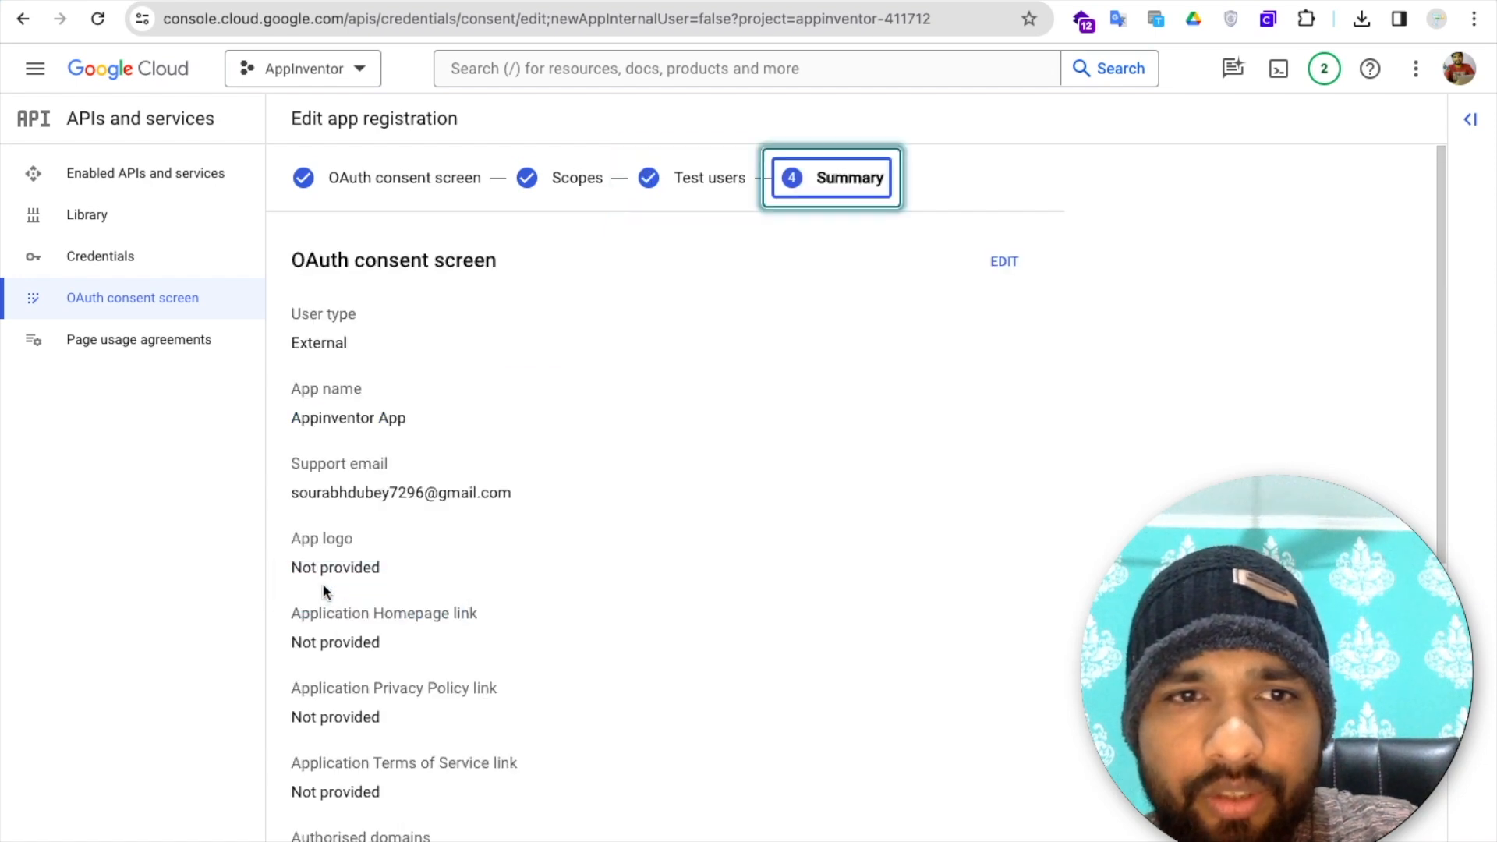
{"action": "scroll", "scroll_direction": "down", "scroll_amount": 3}
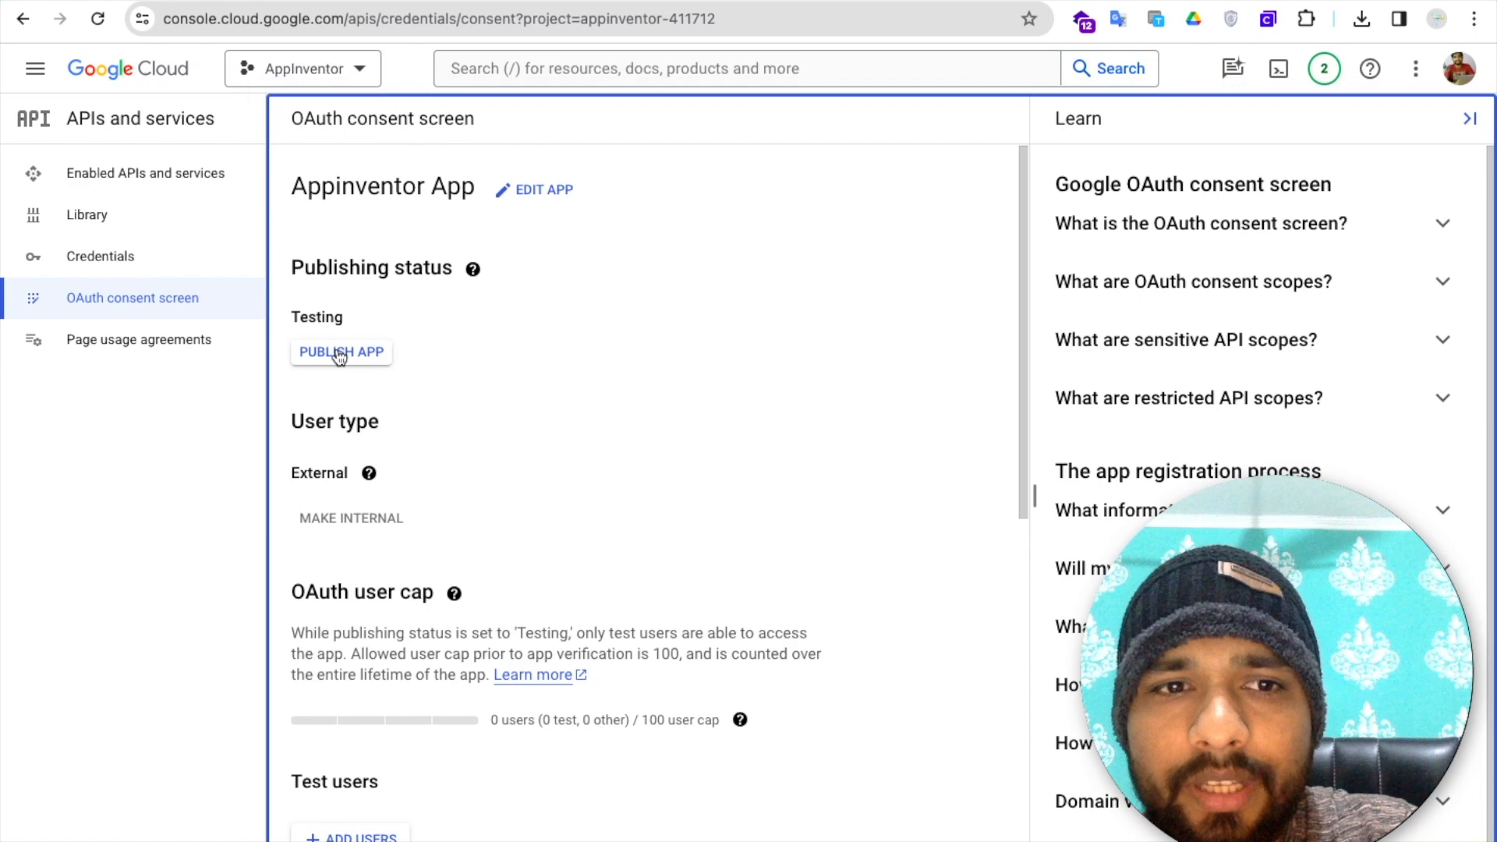
{"action": "left_click", "coordinate": [341, 351]}
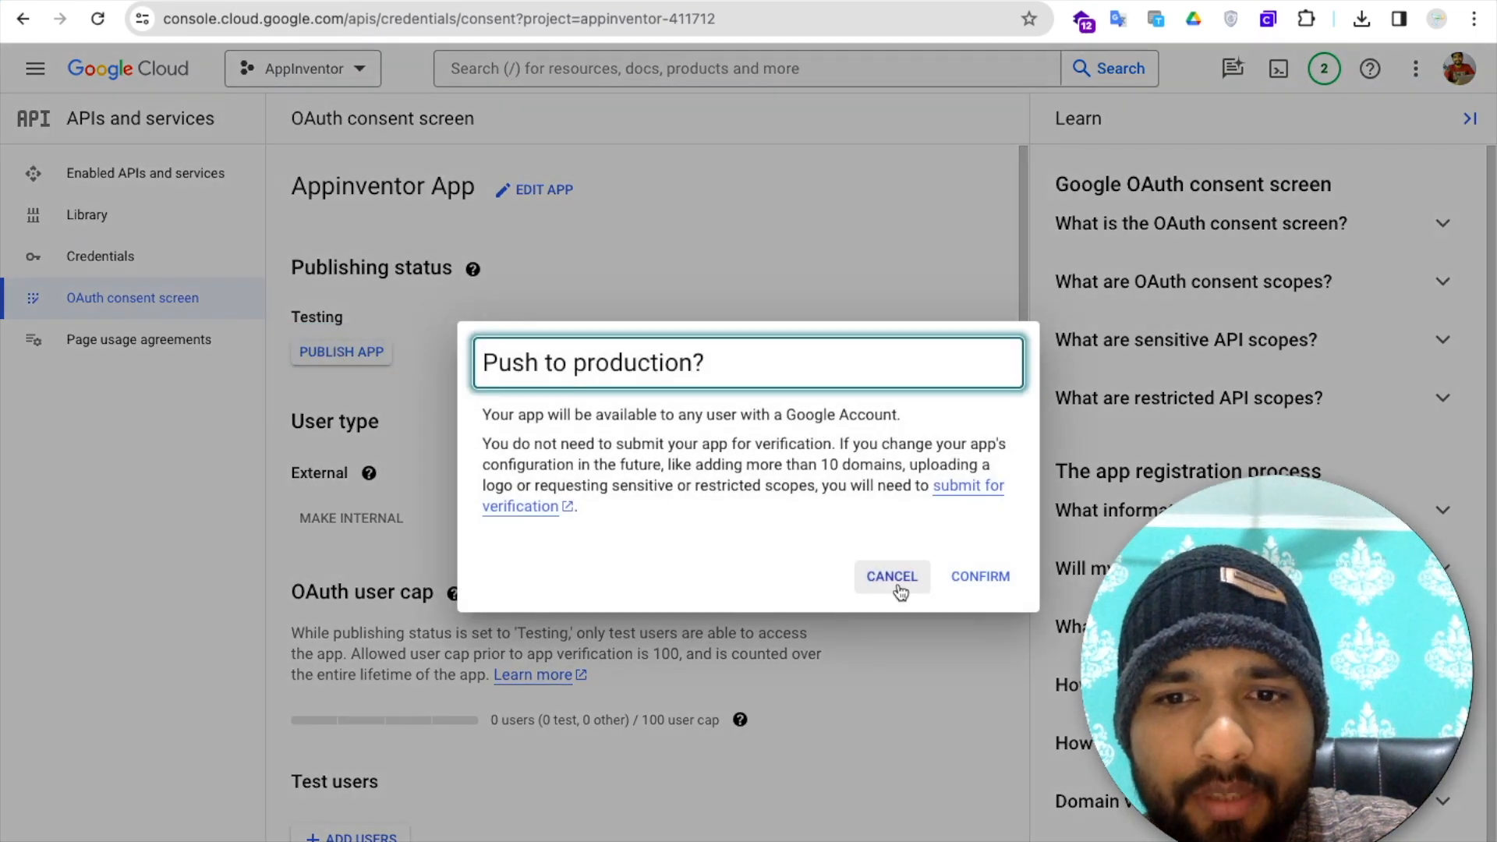
{"action": "left_click", "coordinate": [979, 575]}
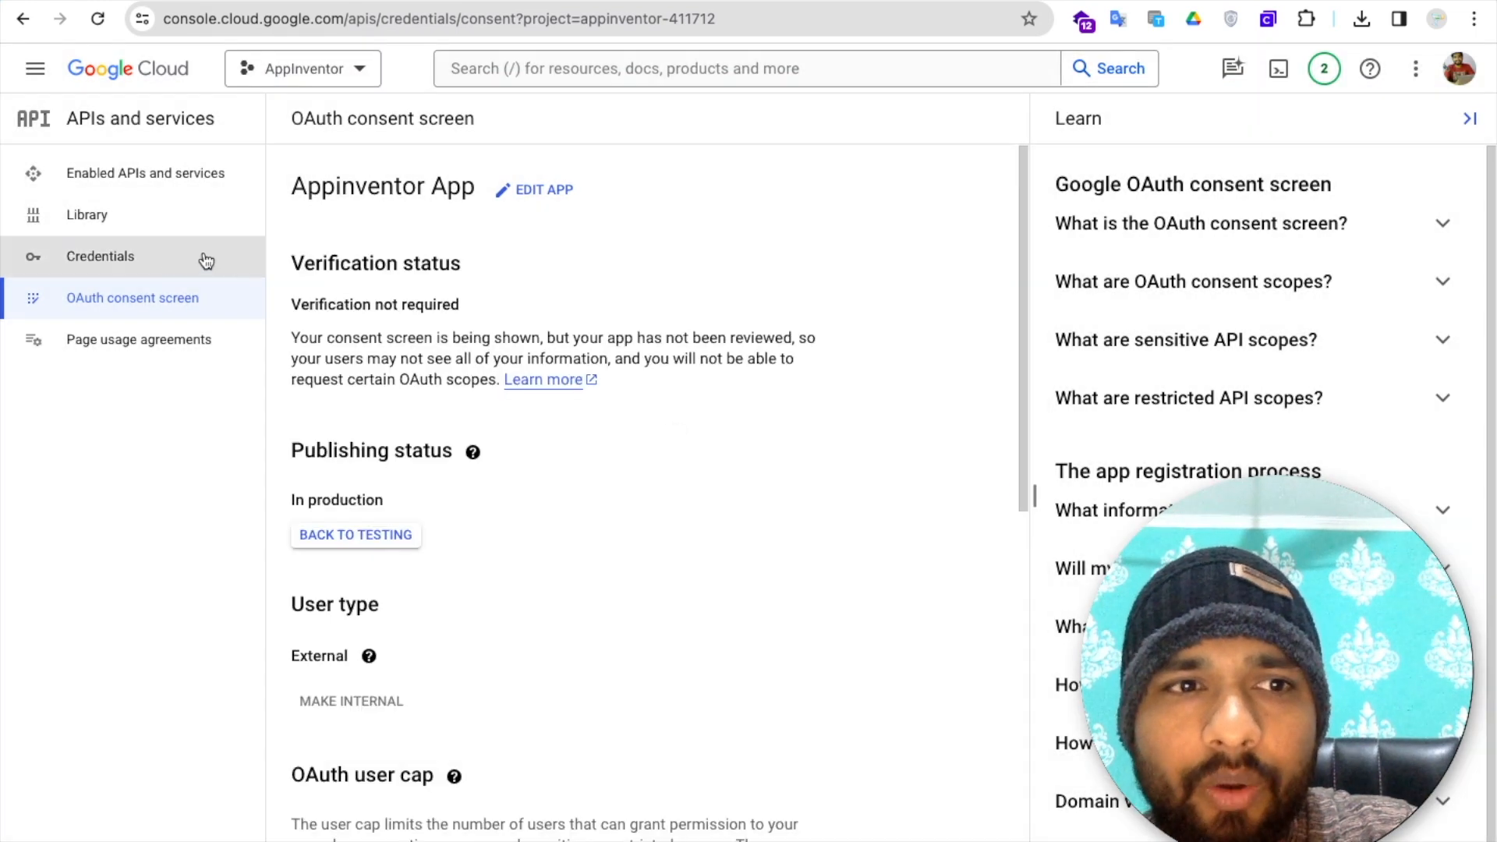
{"action": "left_click", "coordinate": [99, 256]}
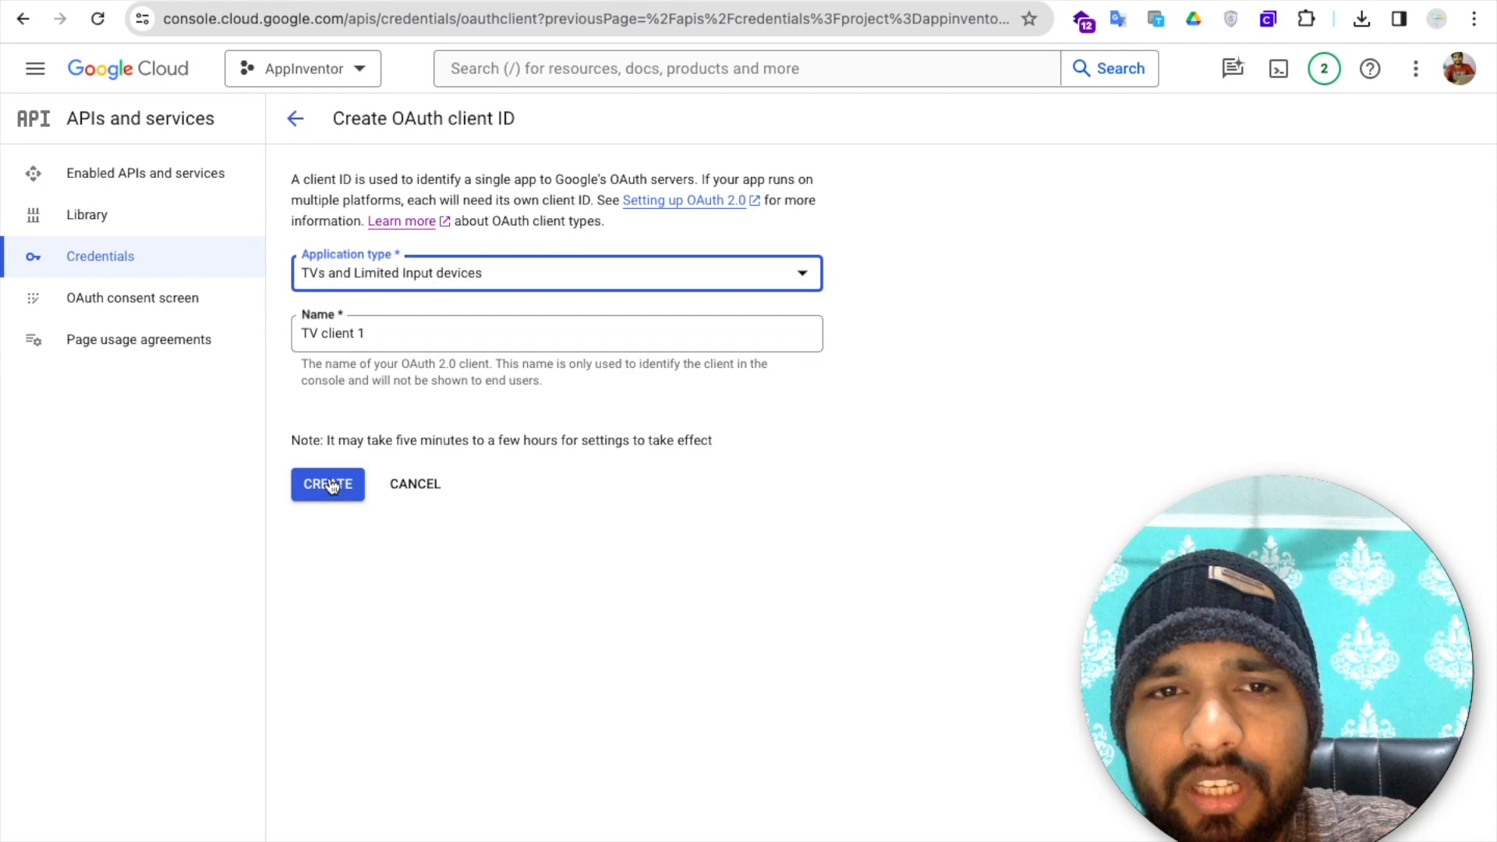
- Create OAuth client 'TV client 1' for TVs and Limited Input devices and copy its Client ID
{"action": "left_click", "coordinate": [327, 484]}
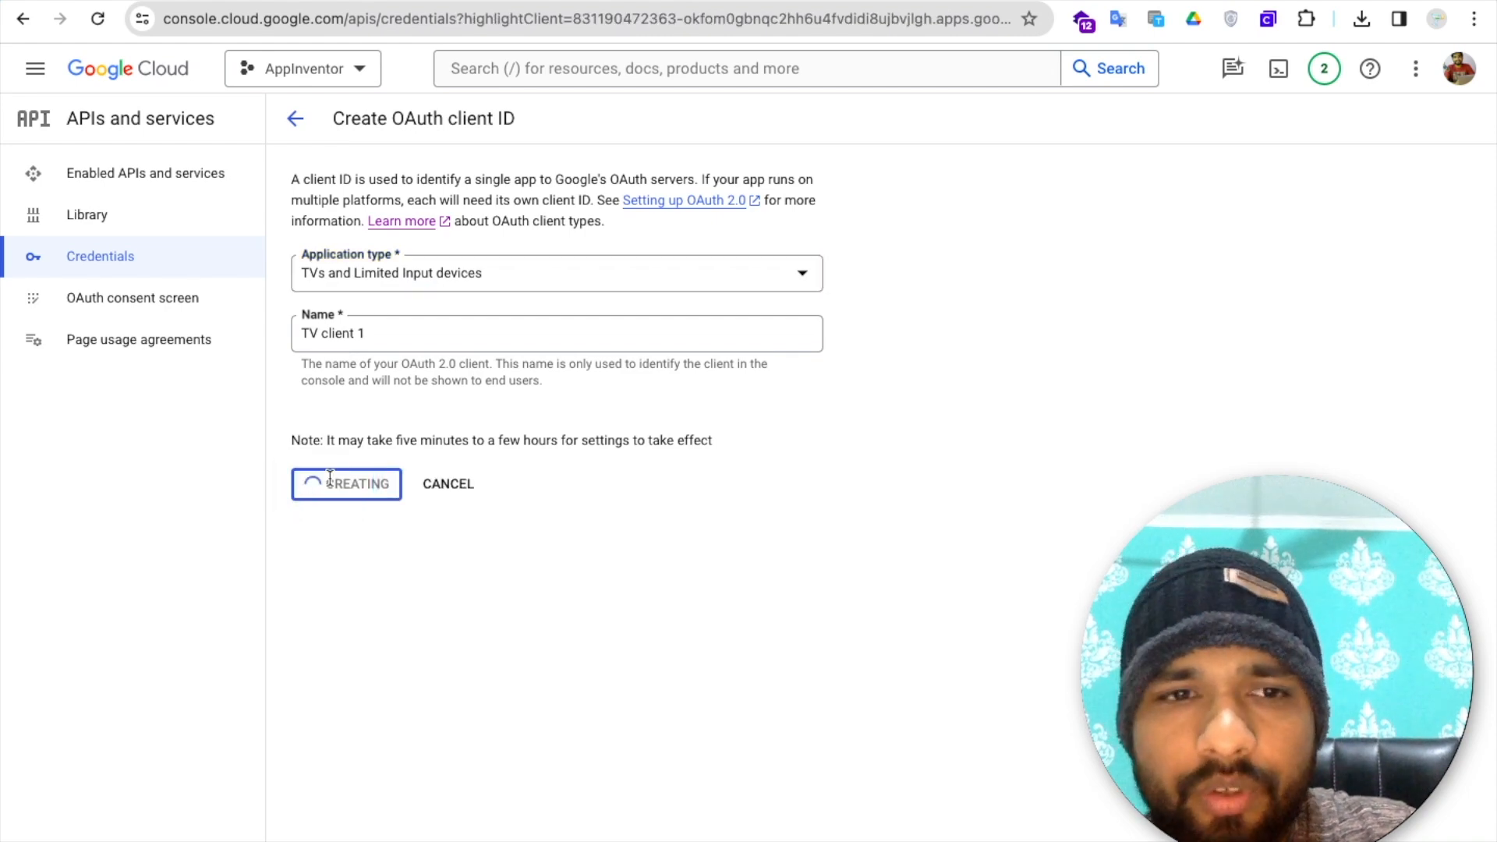
{"action": "left_click", "coordinate": [345, 483]}
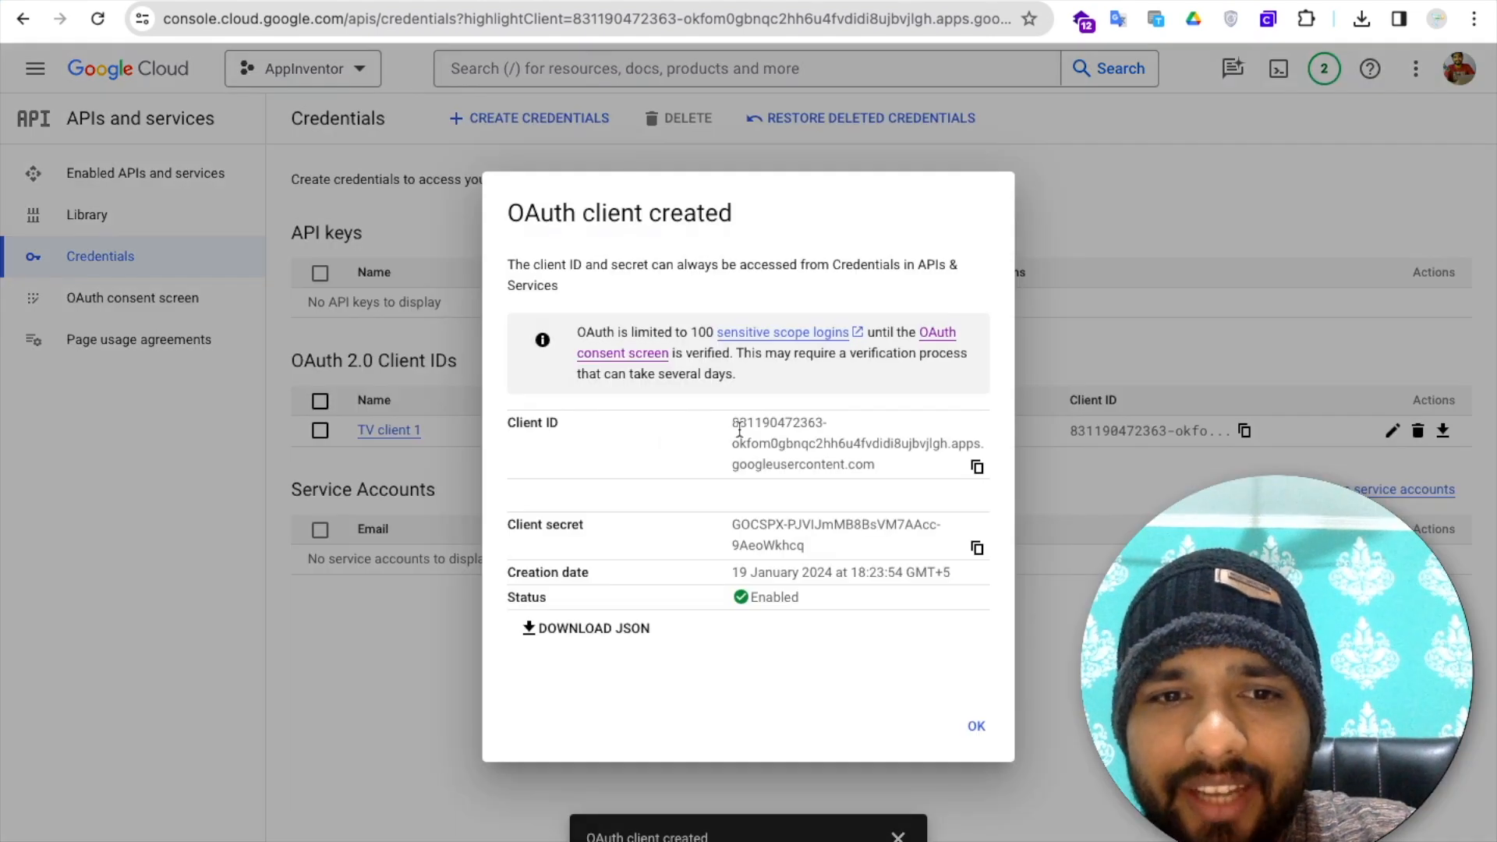
{"action": "left_click", "coordinate": [977, 467]}
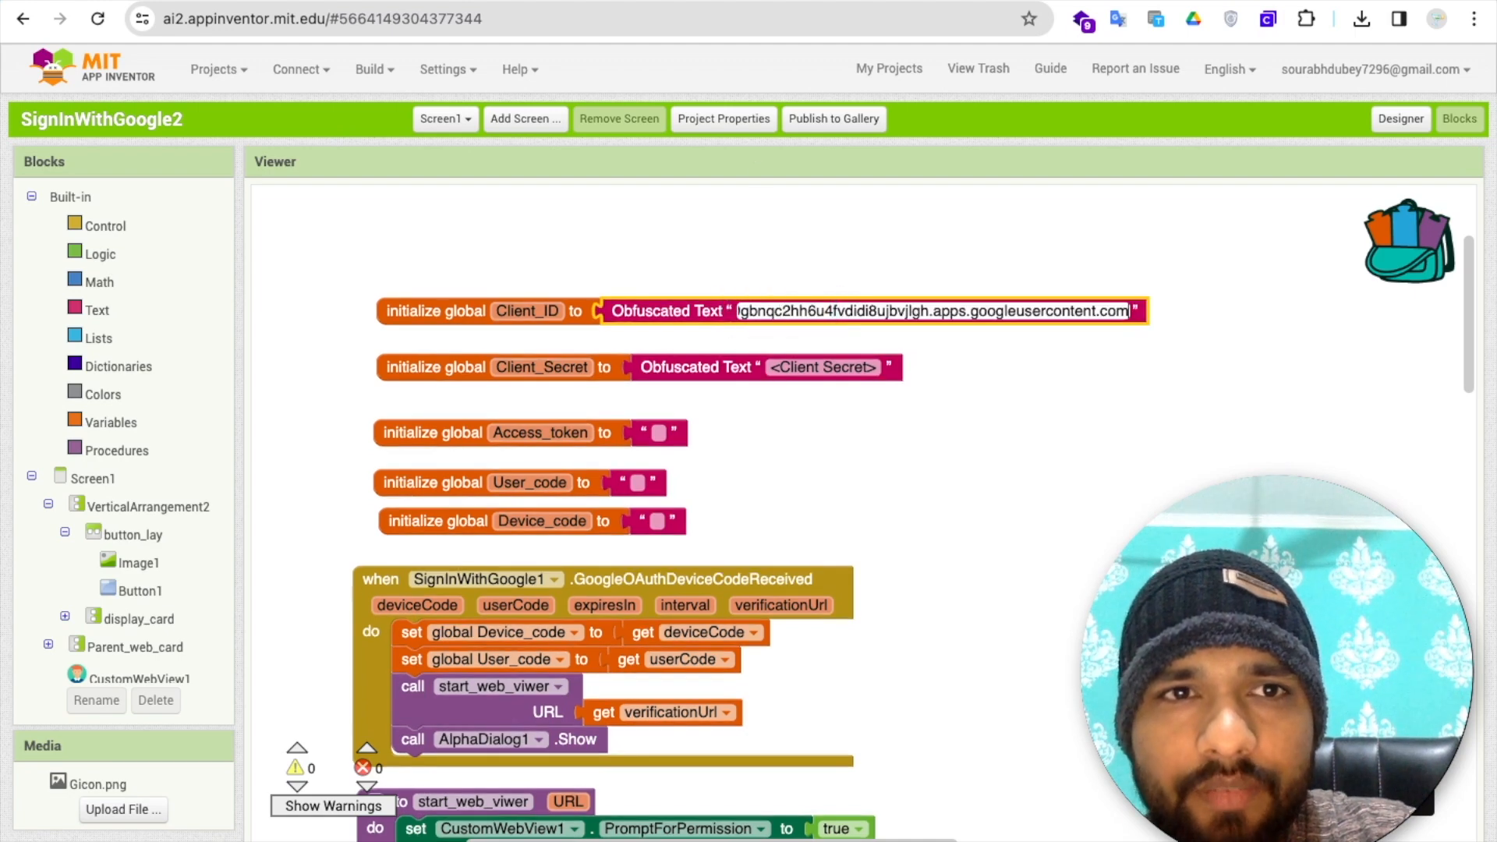
- Copy the OAuth client's secret into the Client_Secret block
{"action": "left_click", "coordinate": [975, 467]}
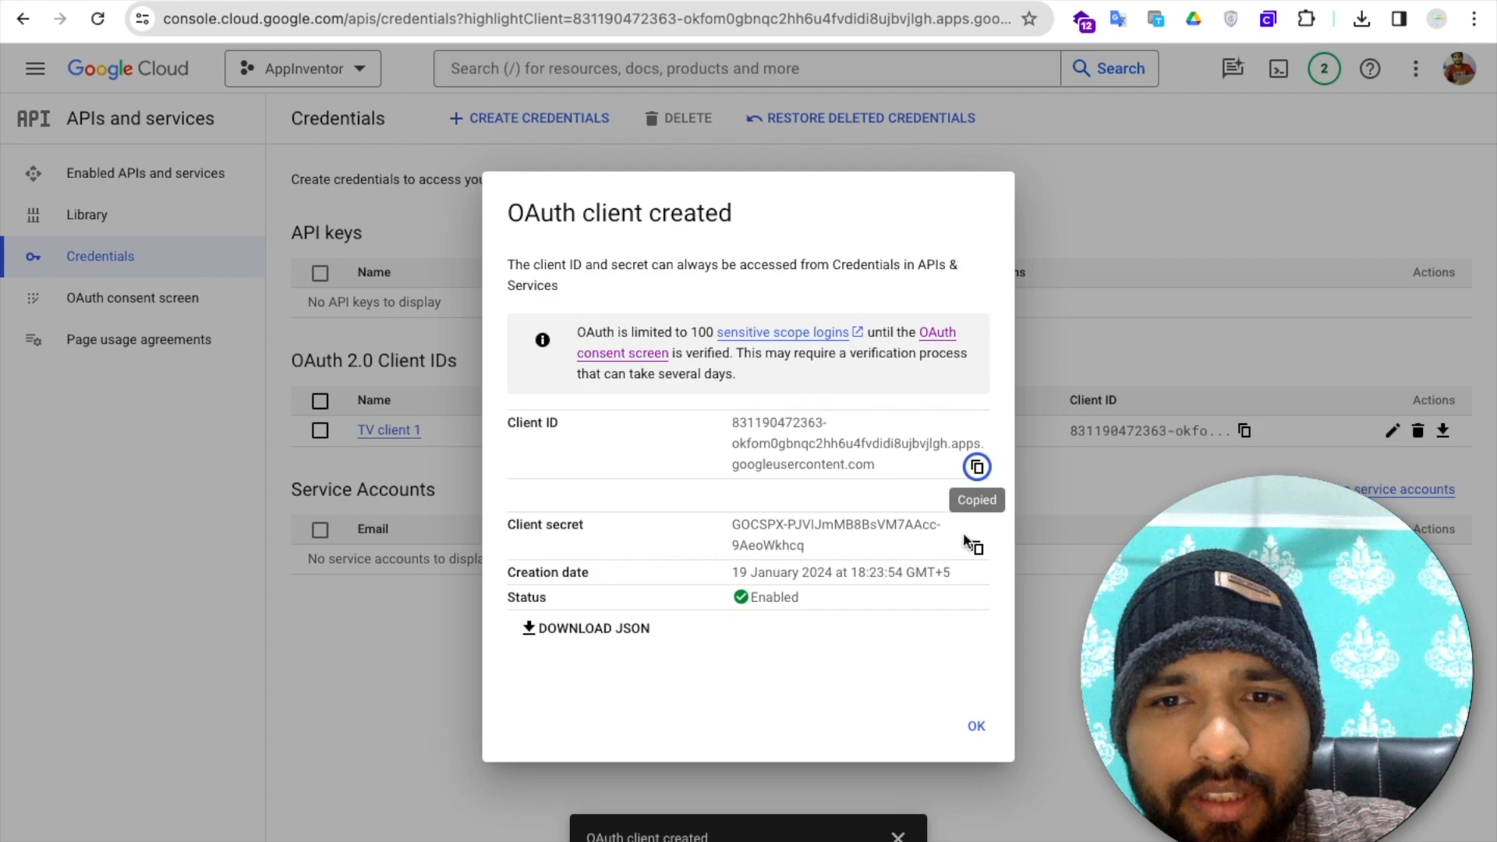
{"action": "left_click", "coordinate": [976, 547]}
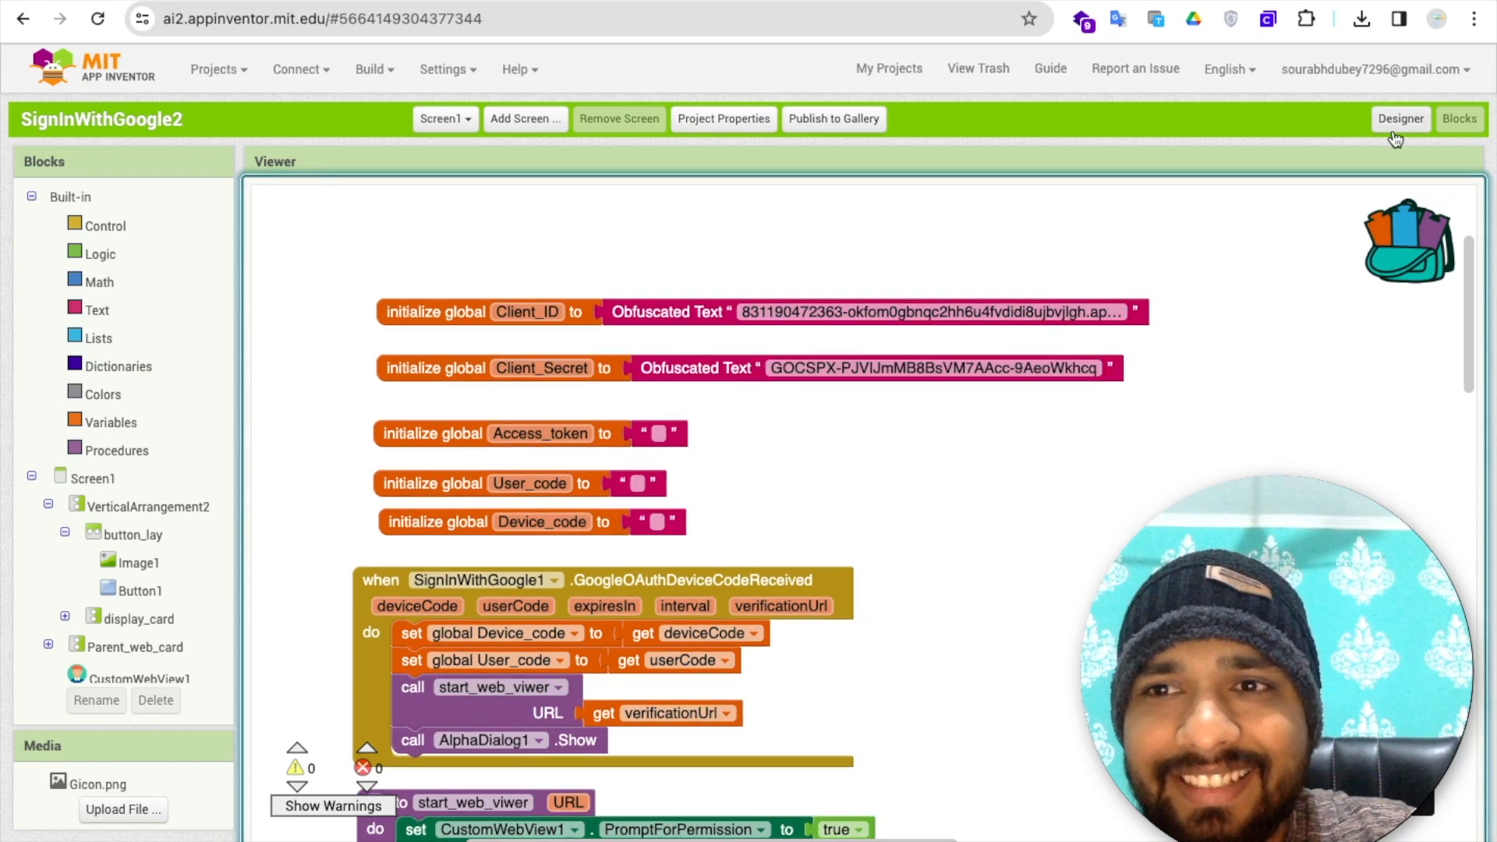
- Return to the Designer view and open the Screen1 screen list
{"action": "left_click", "coordinate": [1400, 119]}
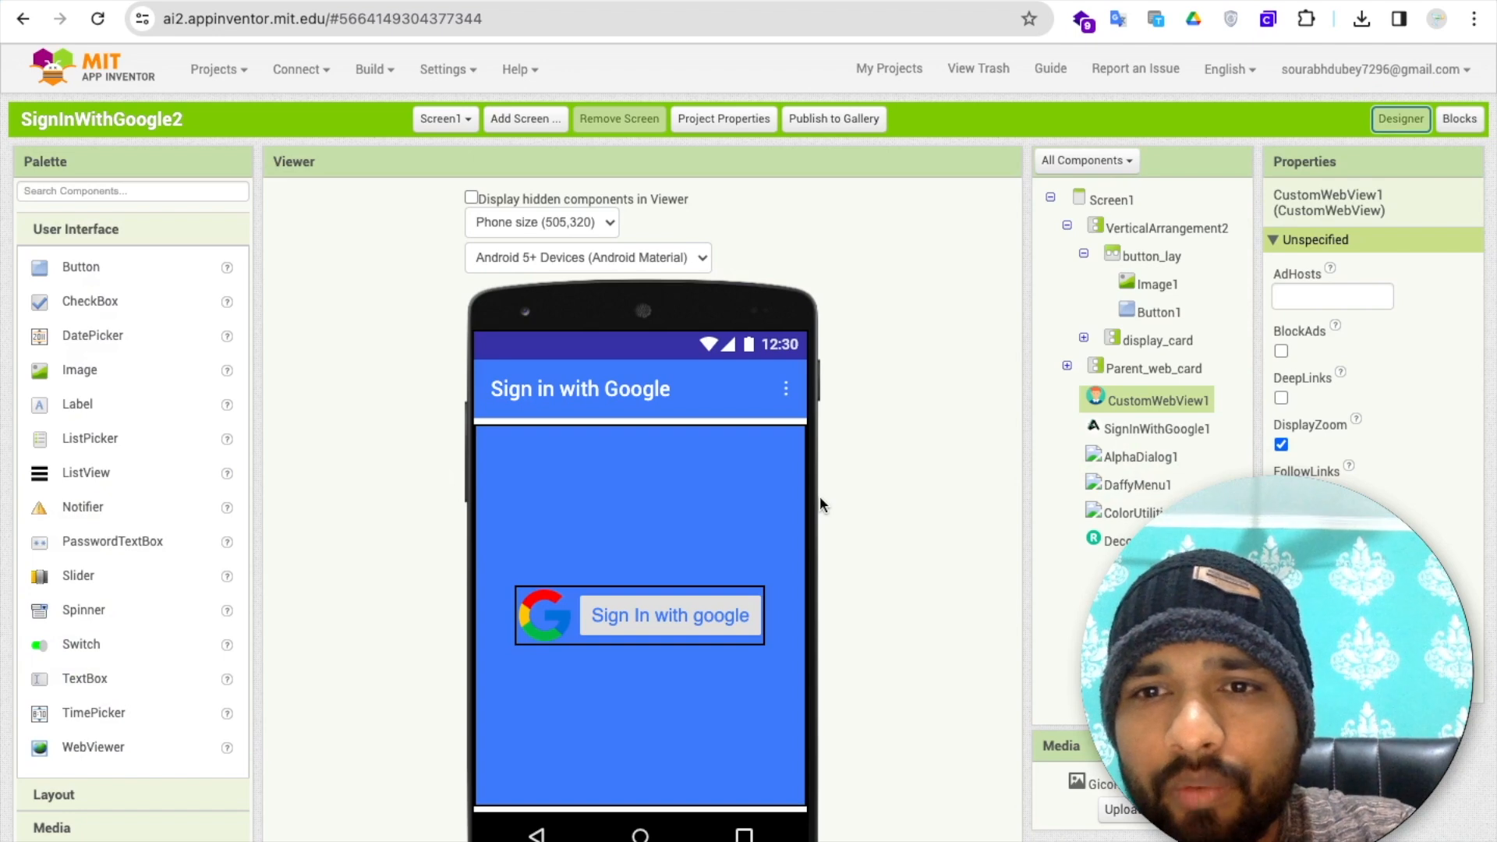
{"action": "mouse_move", "coordinate": [908, 417]}
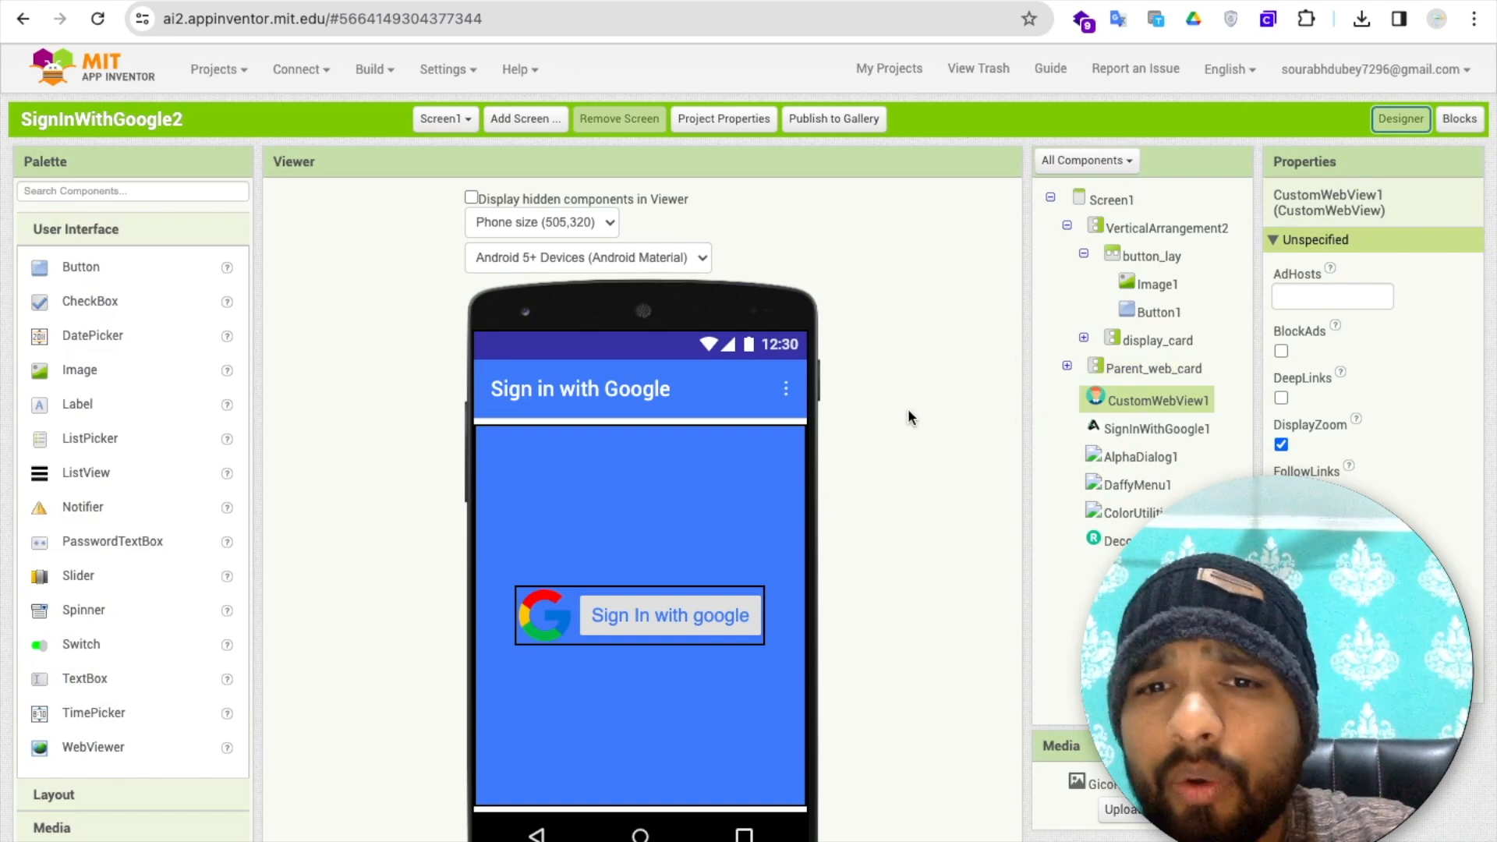
{"action": "left_click", "coordinate": [444, 118]}
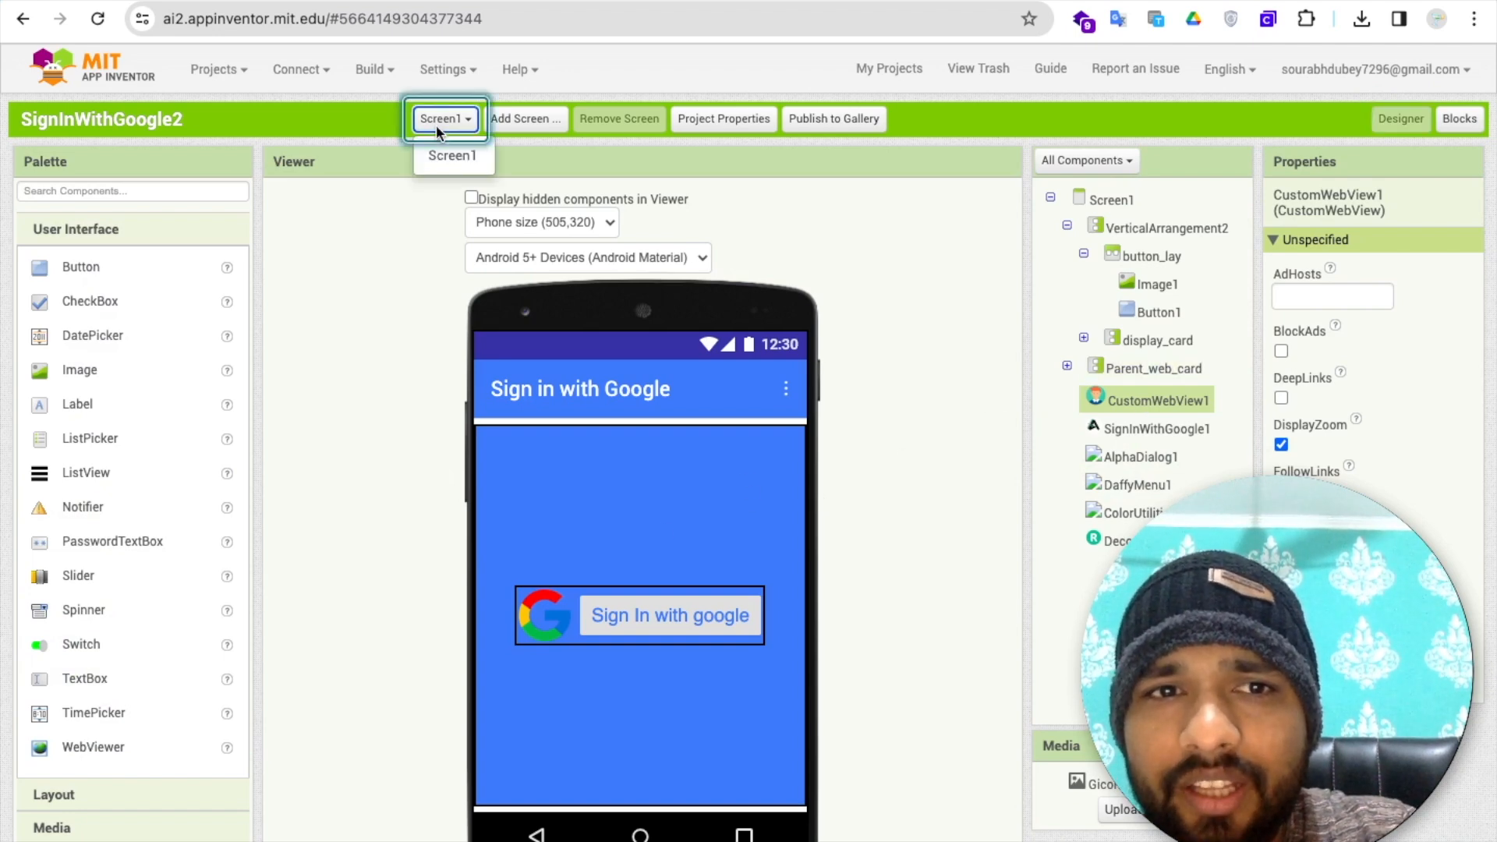